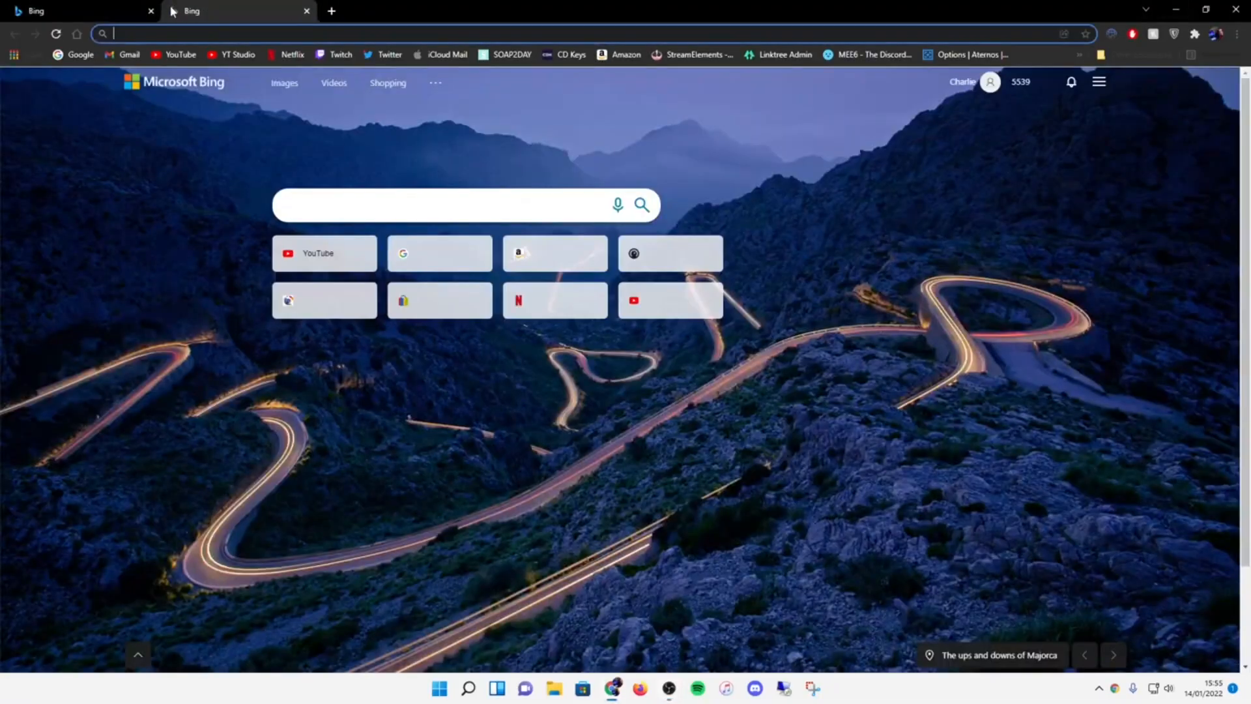
# - Run a Speedtest on the PC (about 29 Mbps down, 28 ms ping) and close it
pyautogui.click(439, 688)
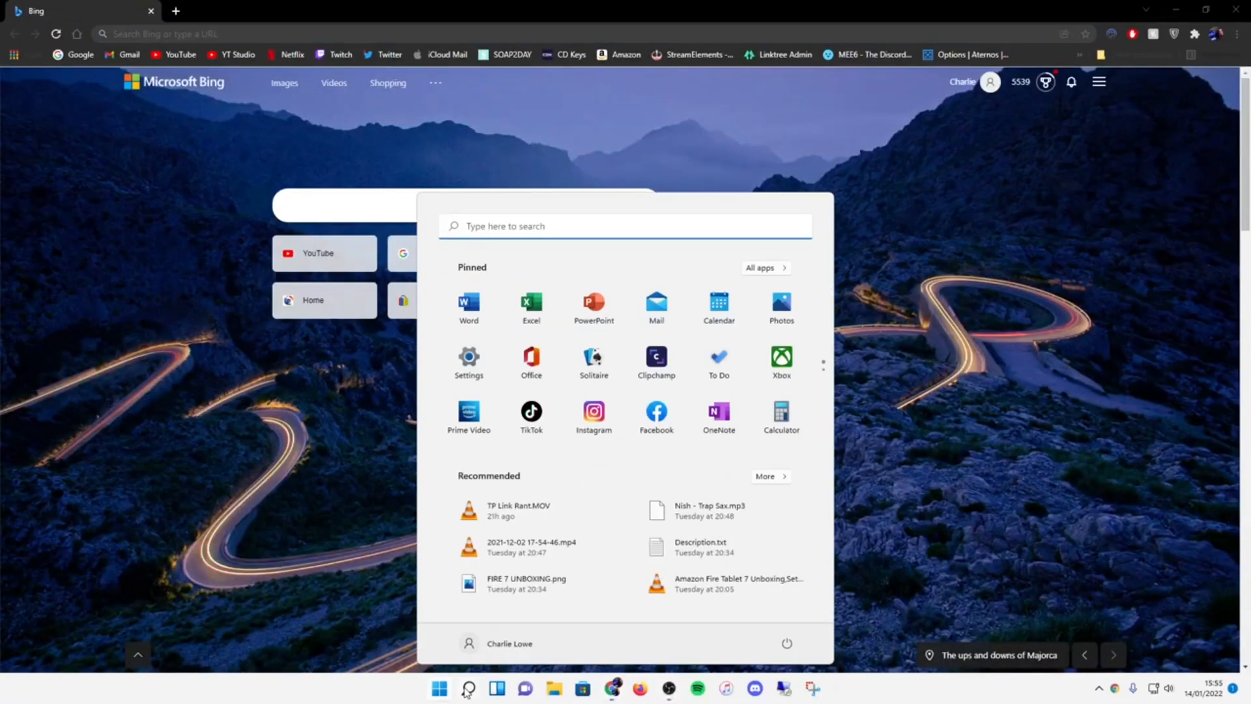
pyautogui.click(826, 693)
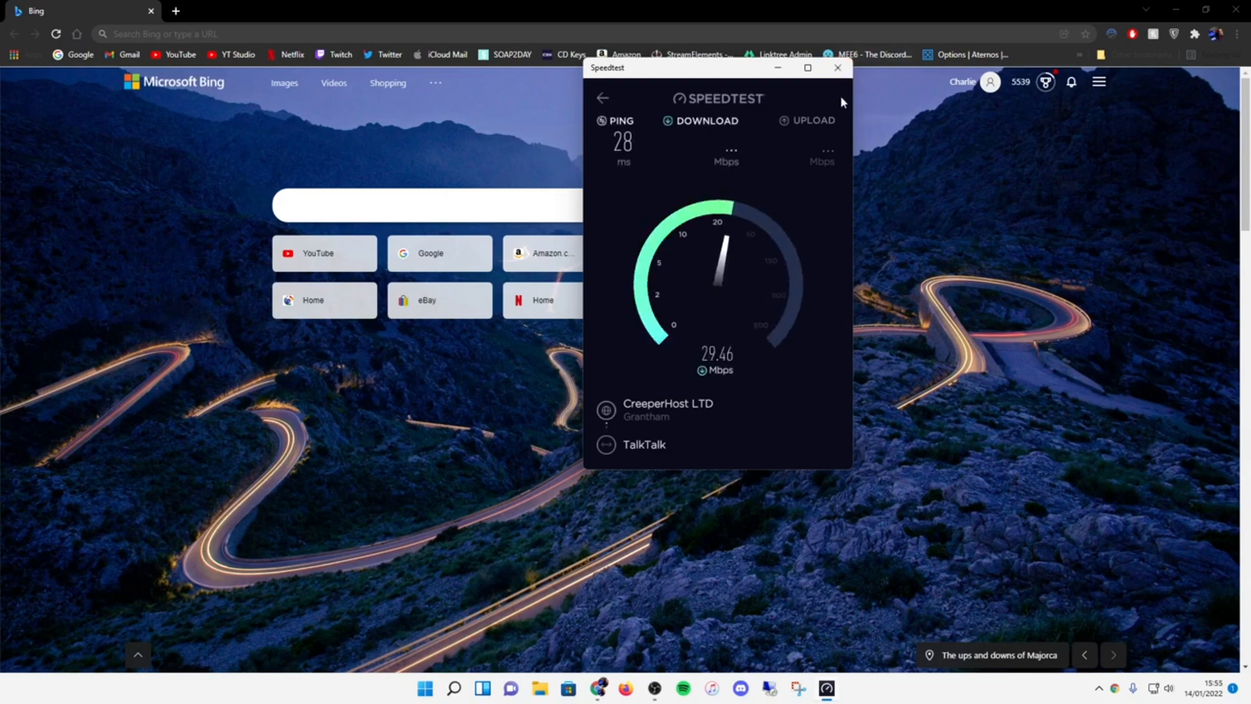
pyautogui.click(837, 68)
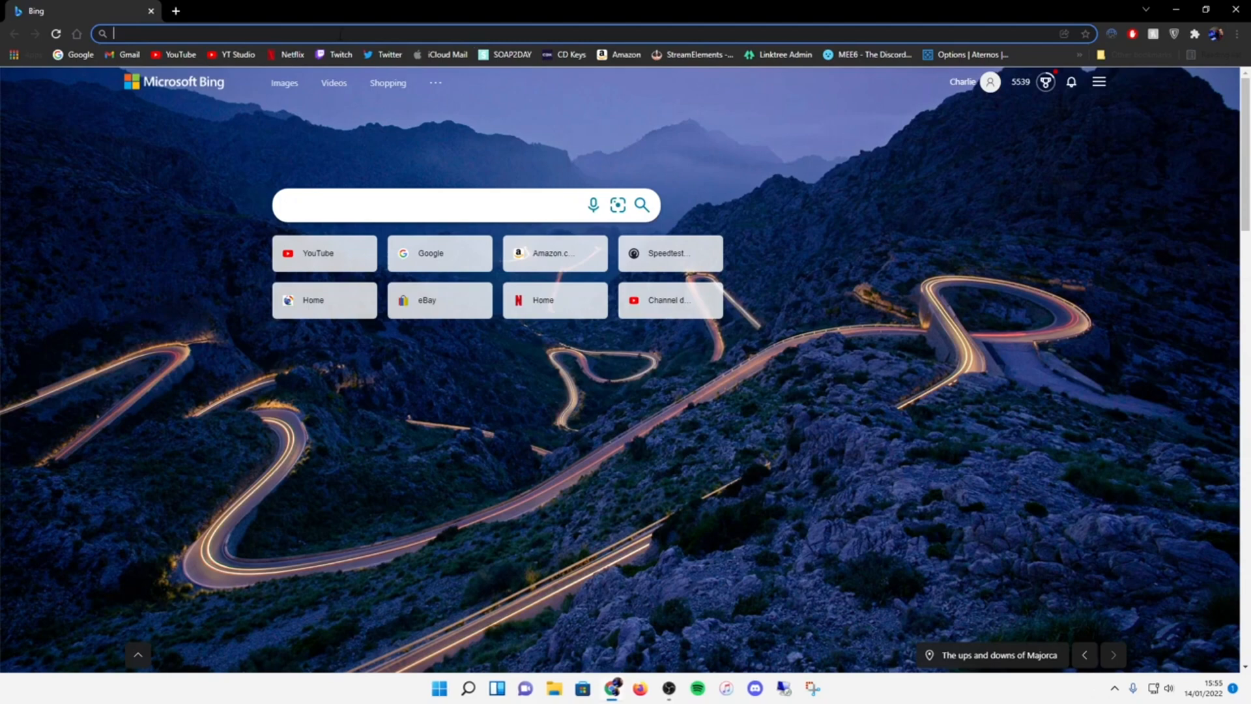
# - Go to 192.168.0.1 and advance past the wizard's Welcome screen to the Wi-Fi settings
pyautogui.write('192.168.0.1')
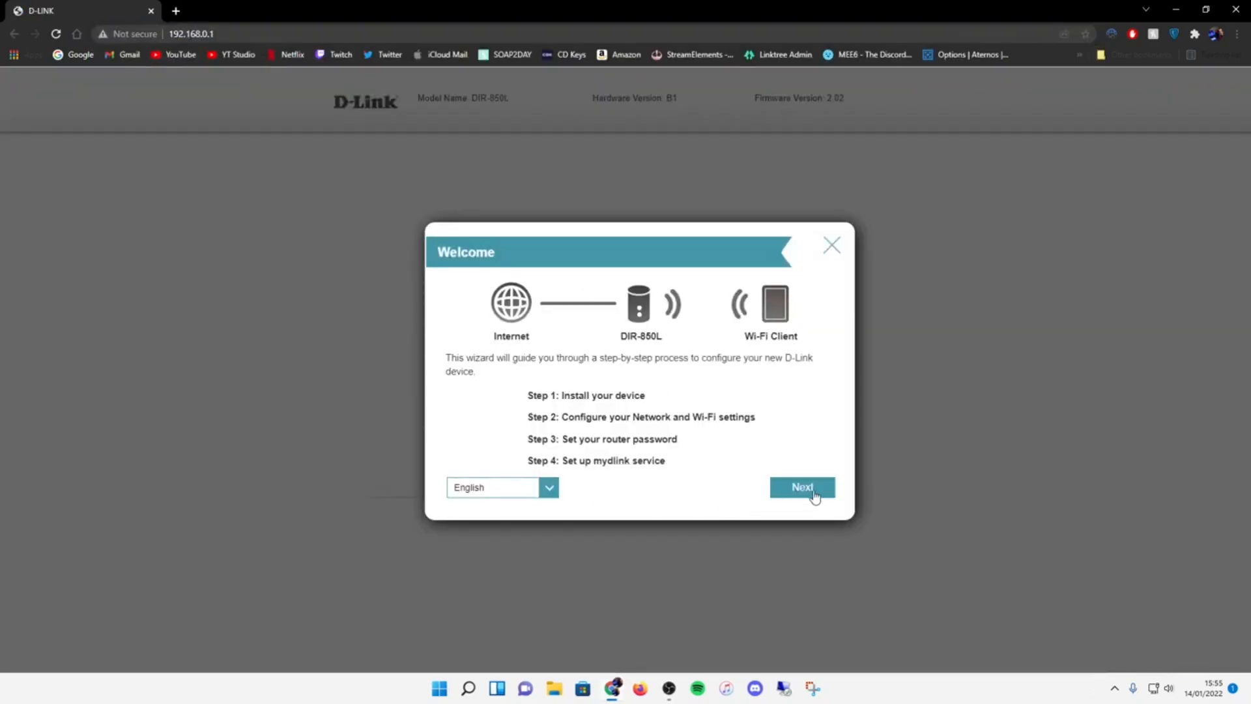
pyautogui.click(801, 486)
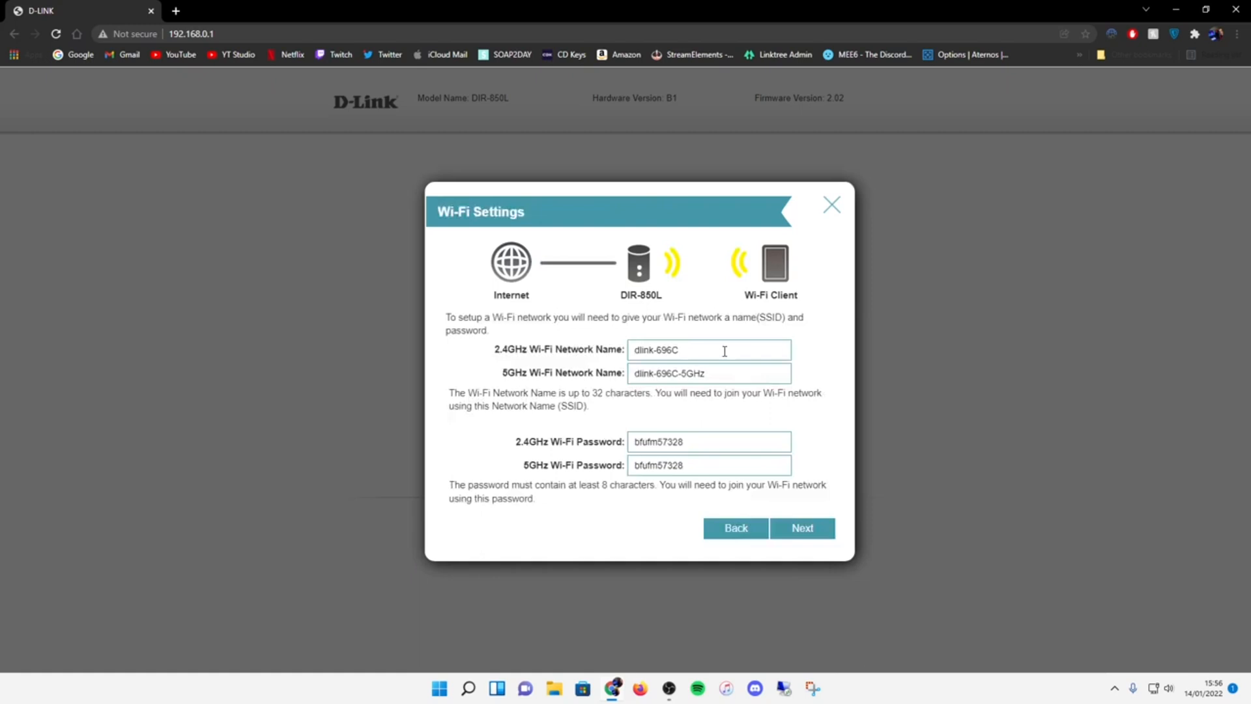
# - Name the networks 'Charlie's Room WiFi 2.4GHz' and 5GHz and clear both default passwords
pyautogui.tripleClick(706, 373)
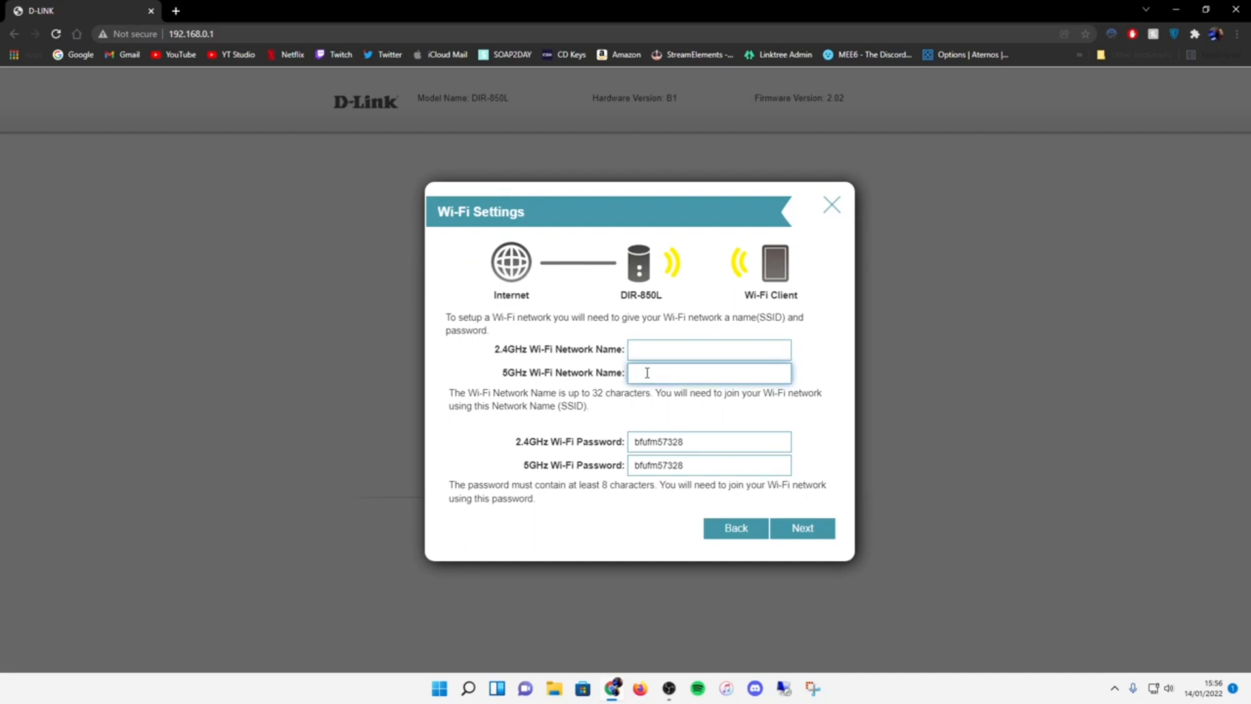
pyautogui.write("Charlie's Room WiFi")
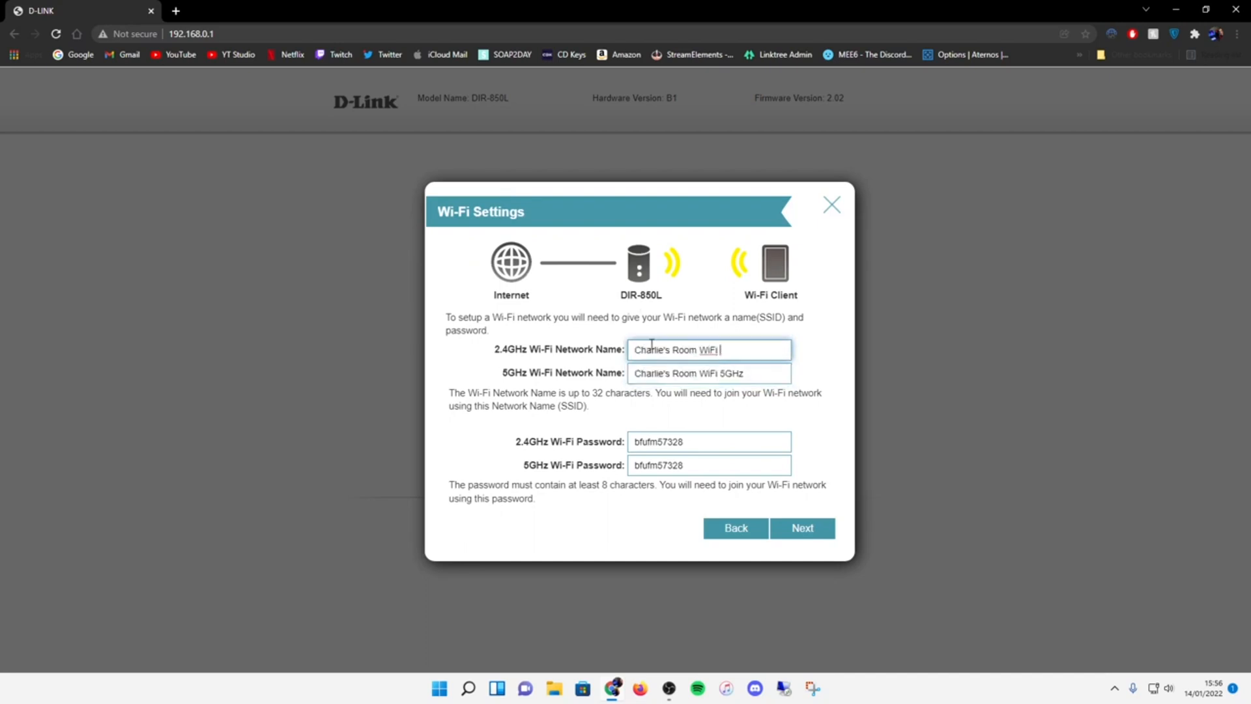
pyautogui.write('2.4')
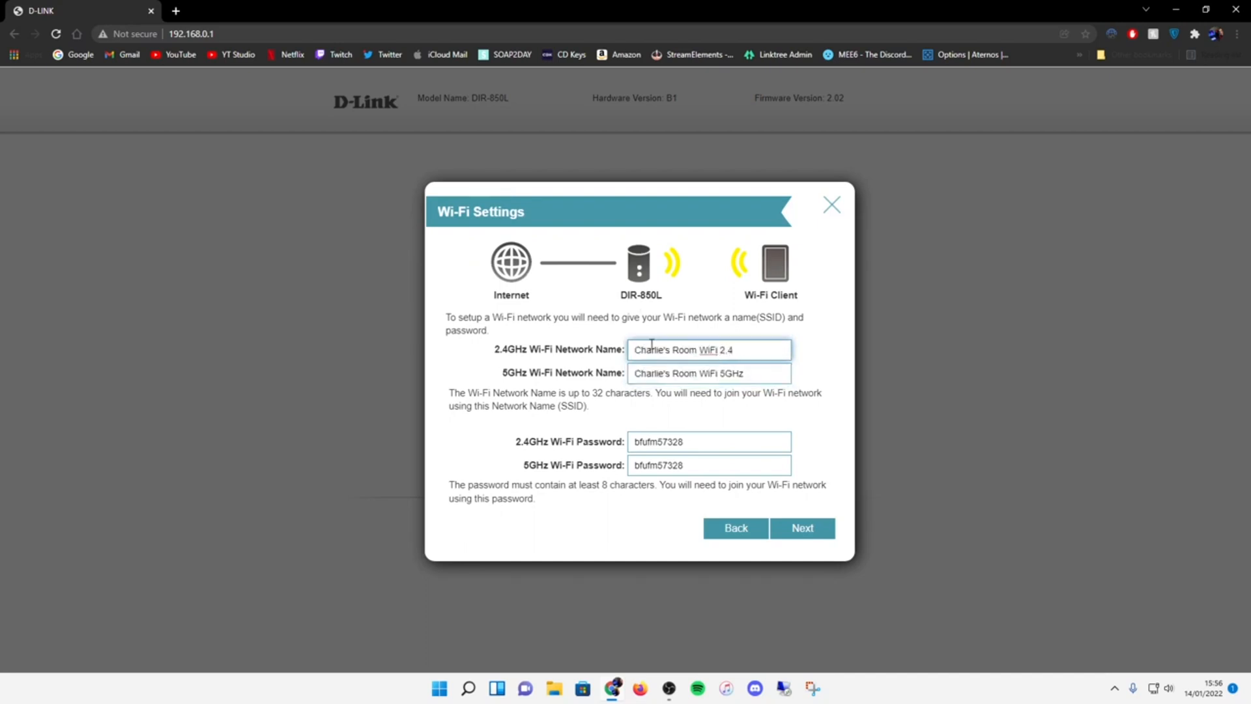
pyautogui.write('GHz')
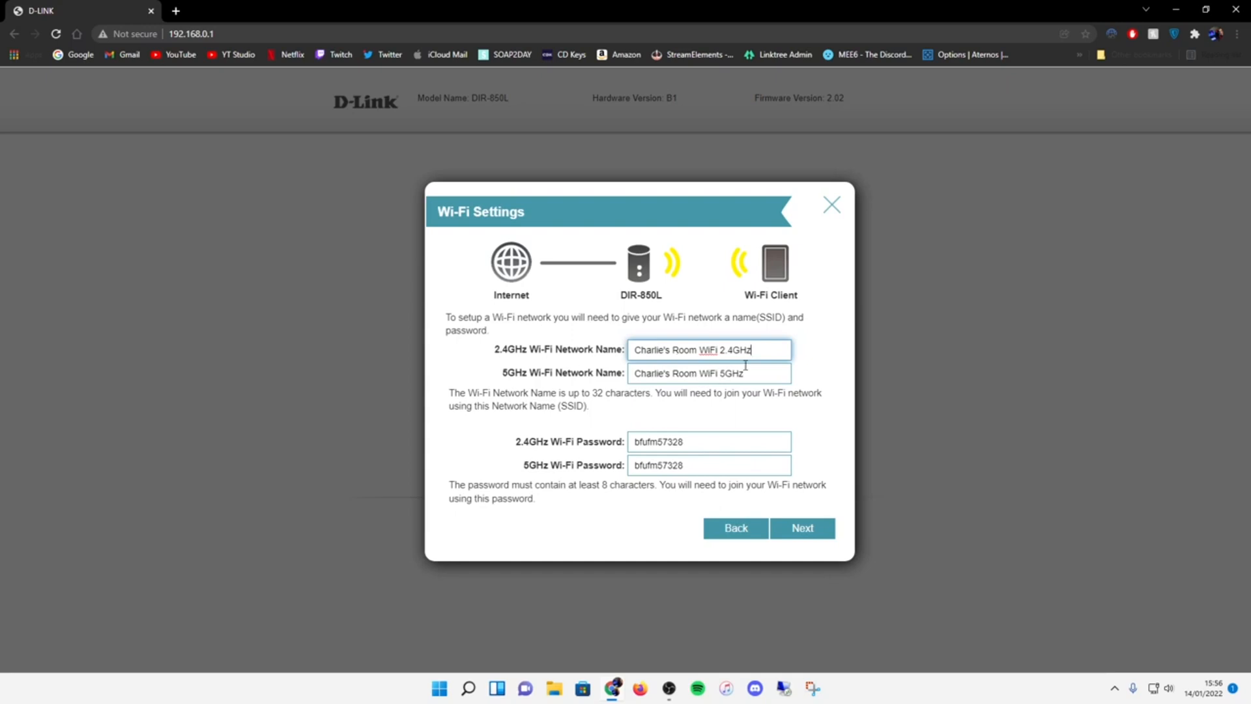
pyautogui.click(708, 373)
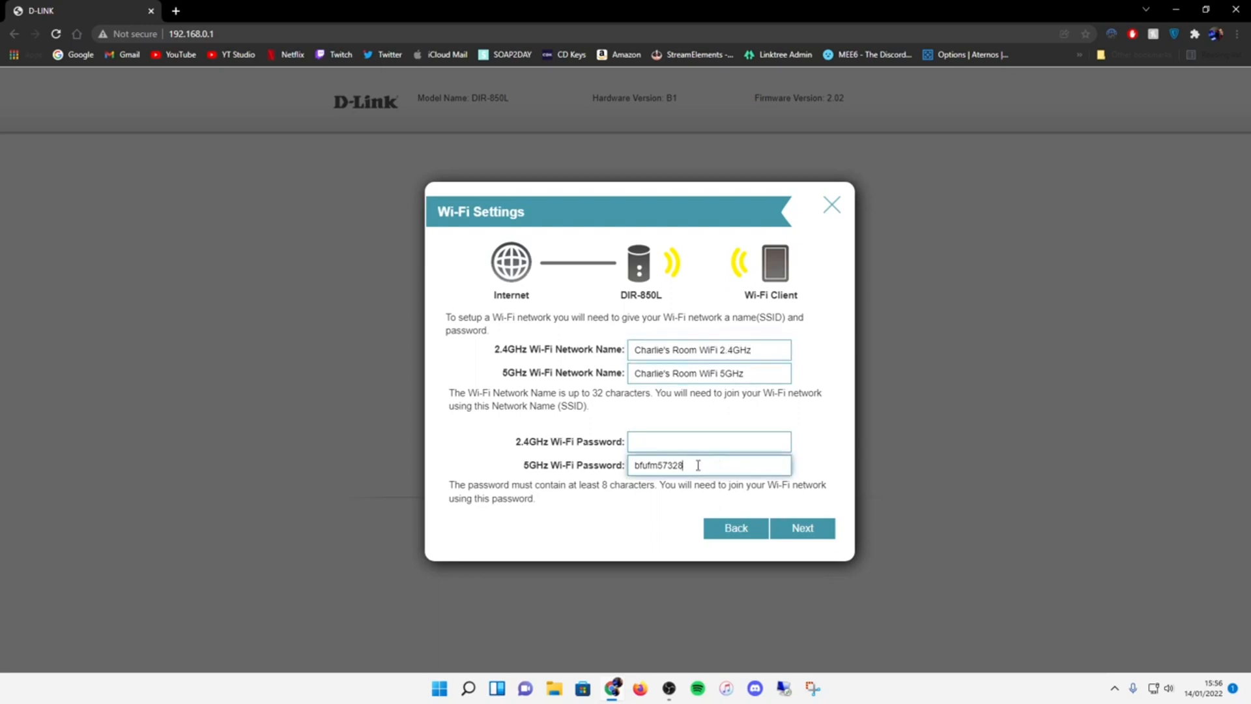
pyautogui.press('ctrl+a')
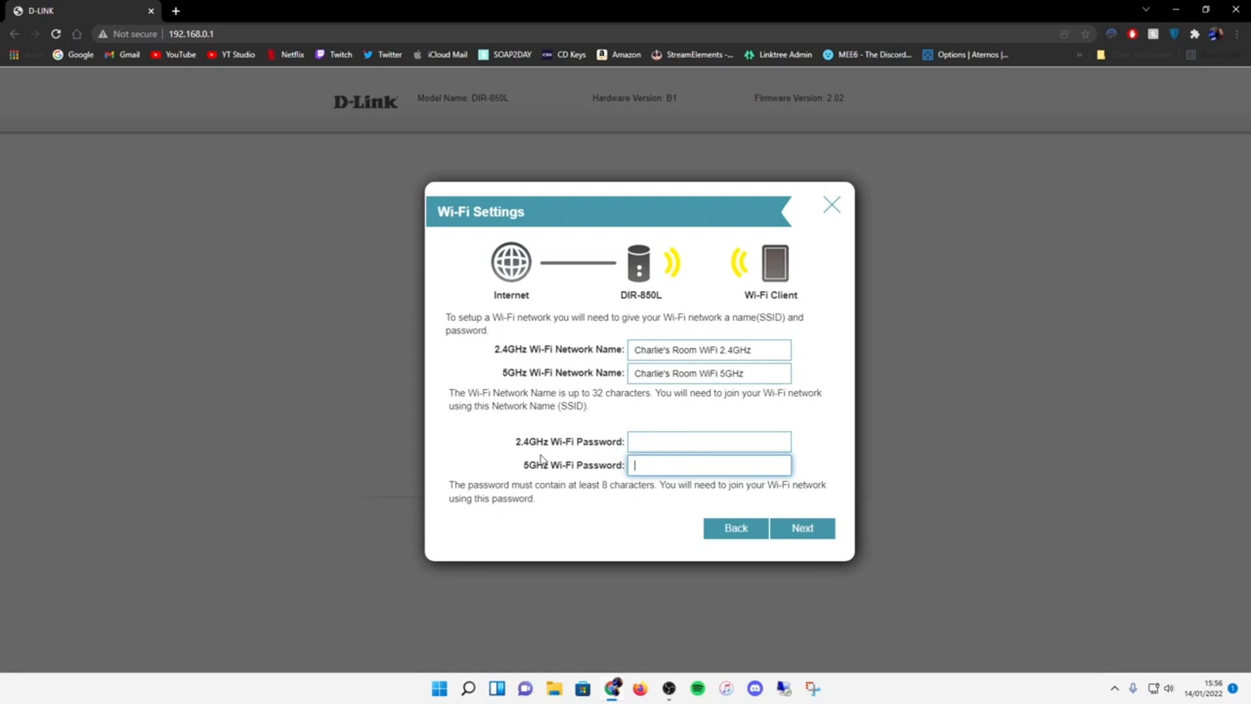
# - Set the Device Admin Password, skip mydlink registration and finish the wizard on the home page
pyautogui.click(801, 528)
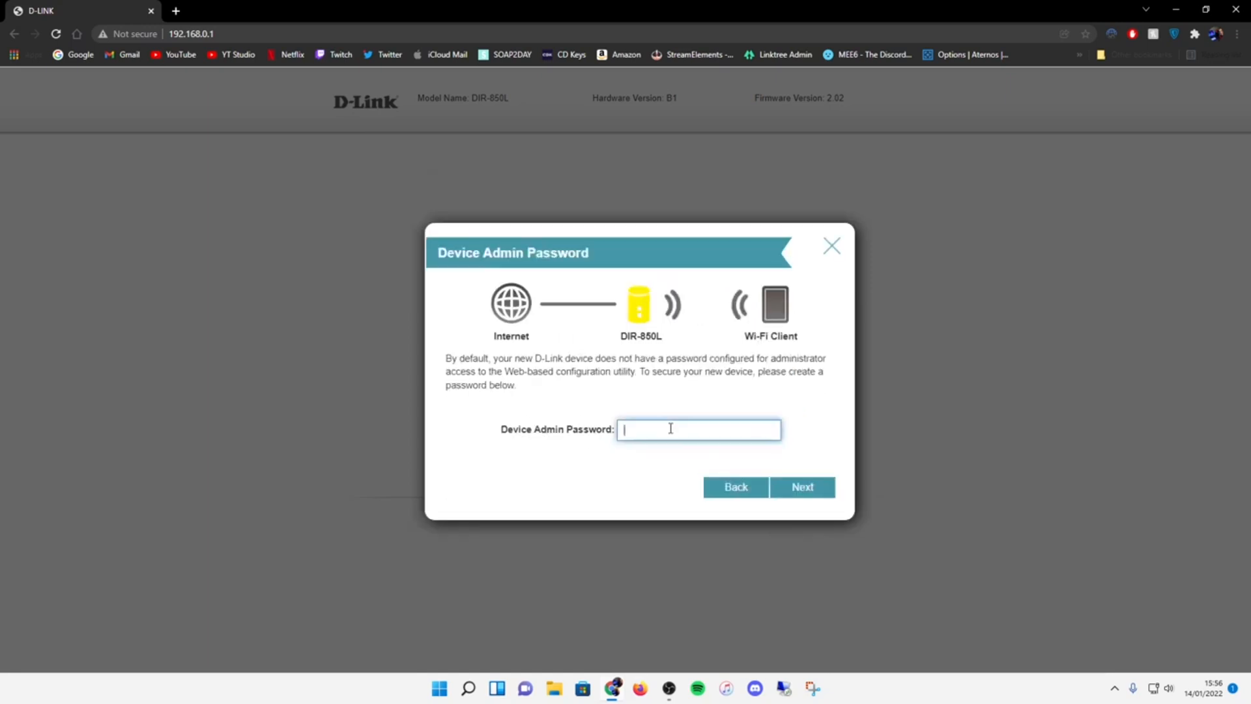
pyautogui.moveTo(672, 421)
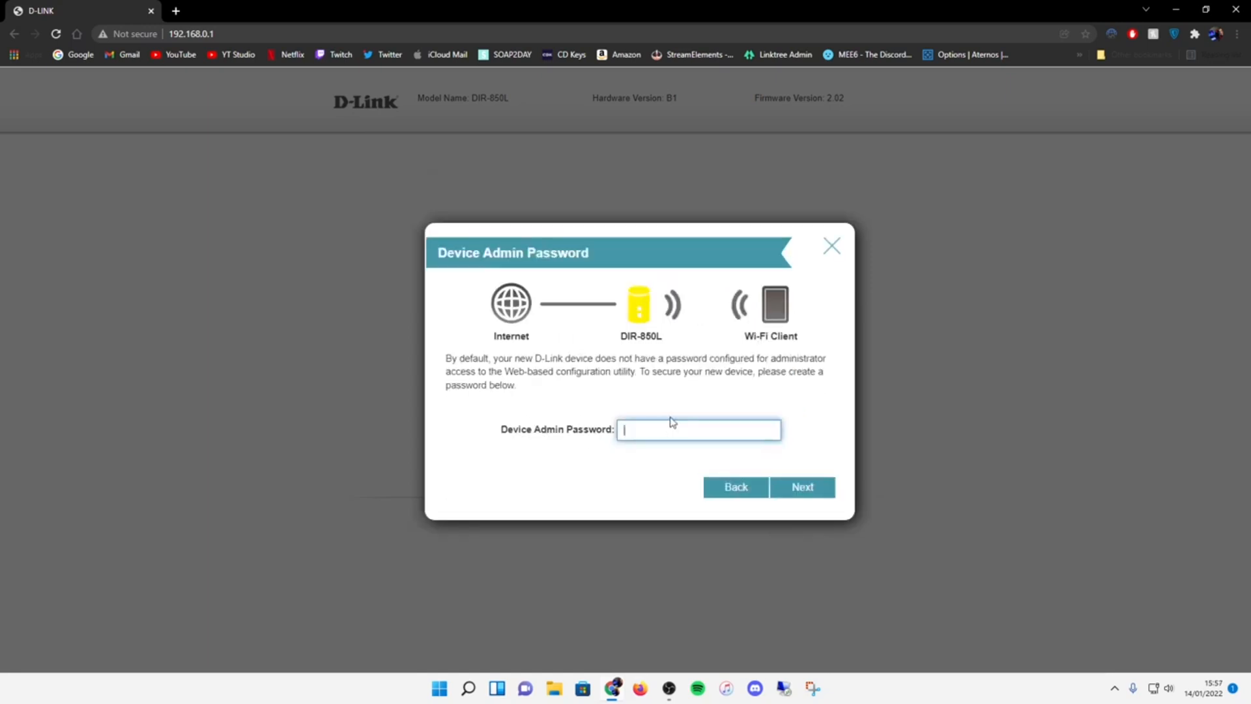
pyautogui.write('D')
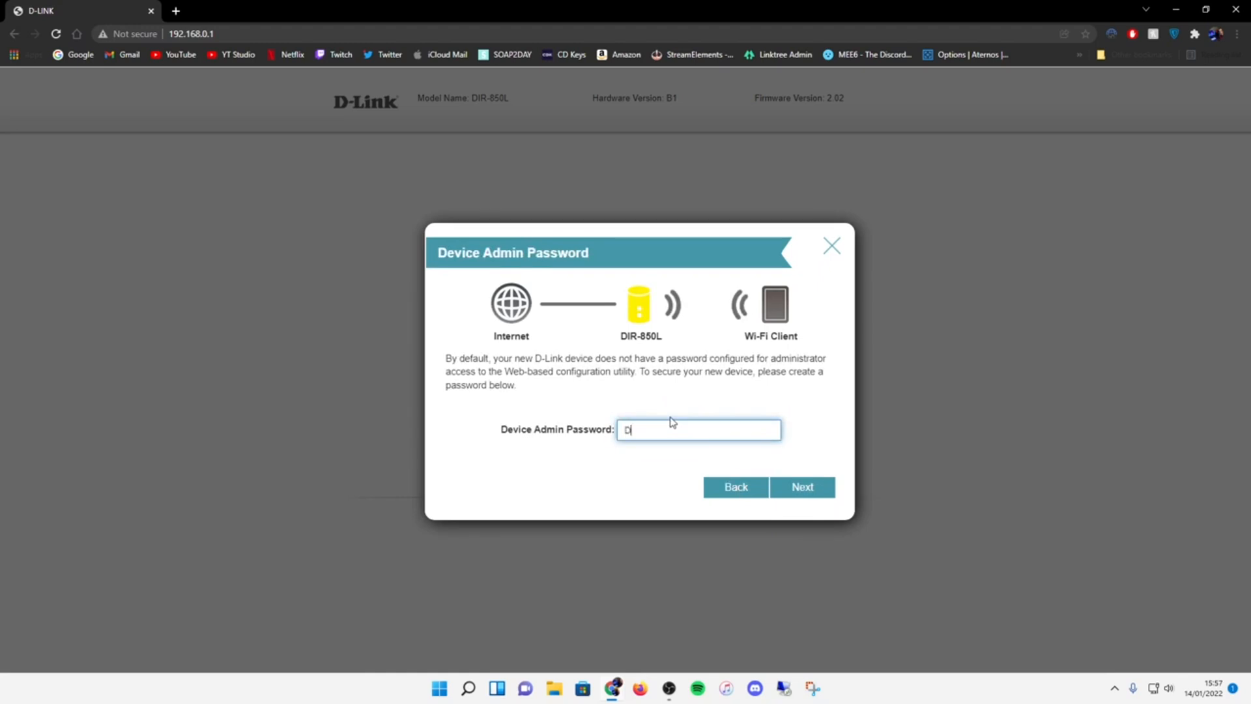
pyautogui.click(801, 486)
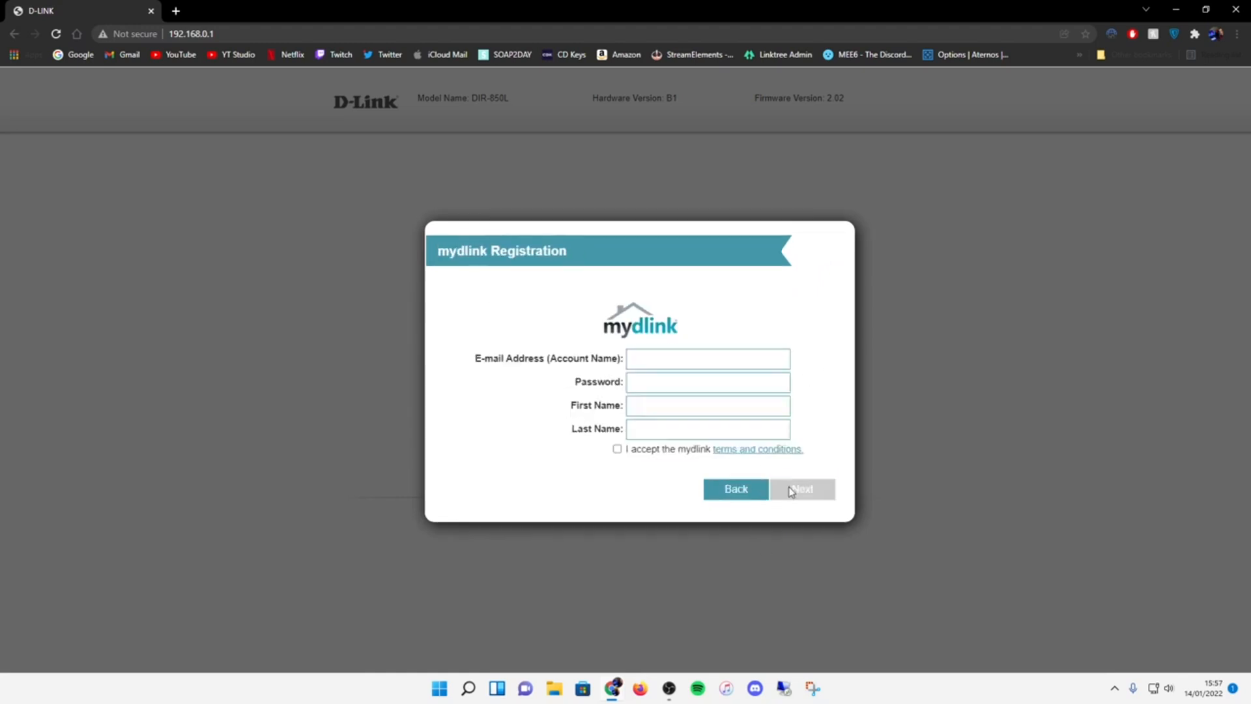
pyautogui.click(706, 358)
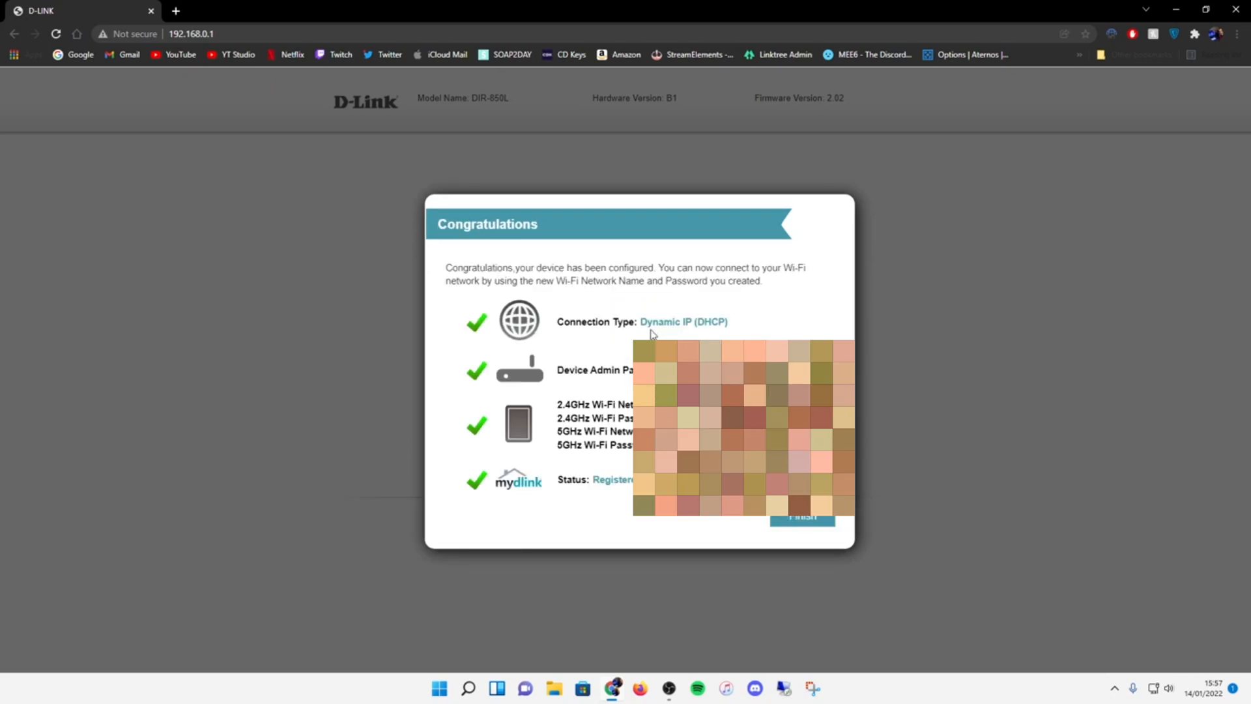
pyautogui.click(802, 517)
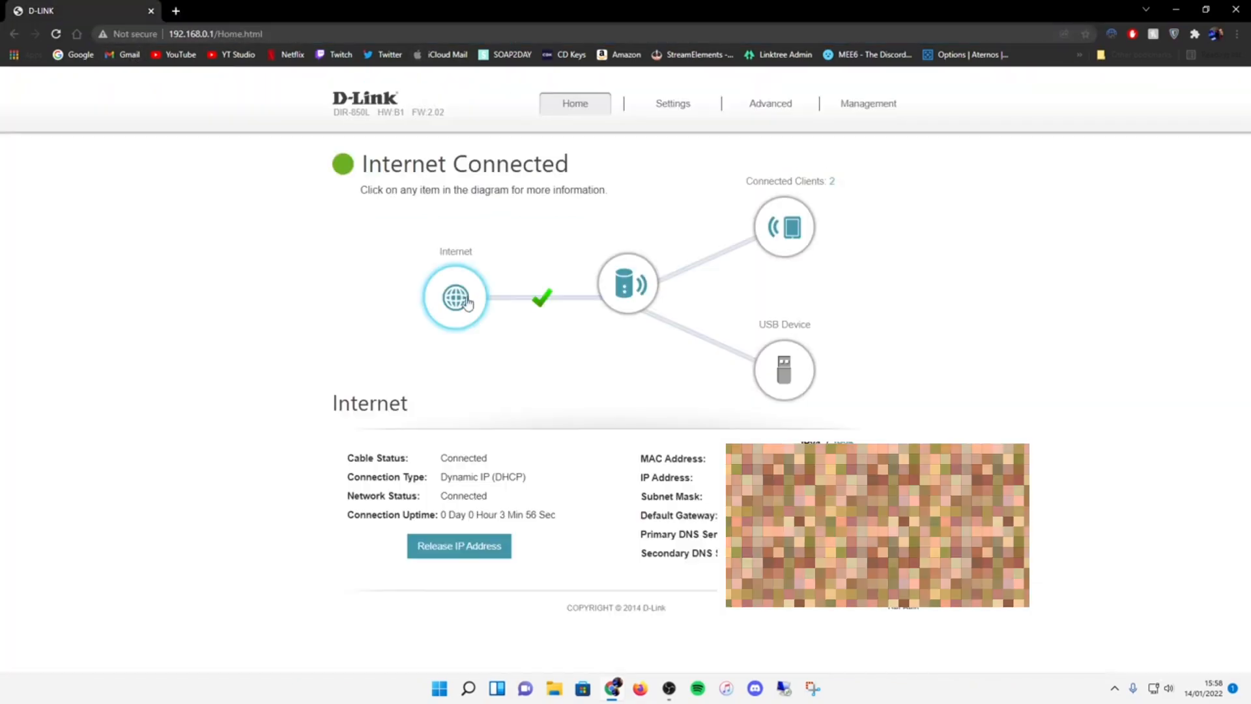
# - Review connected clients, then confirm SharePort sharing is enabled with media server DIR850L_DMS
pyautogui.click(783, 225)
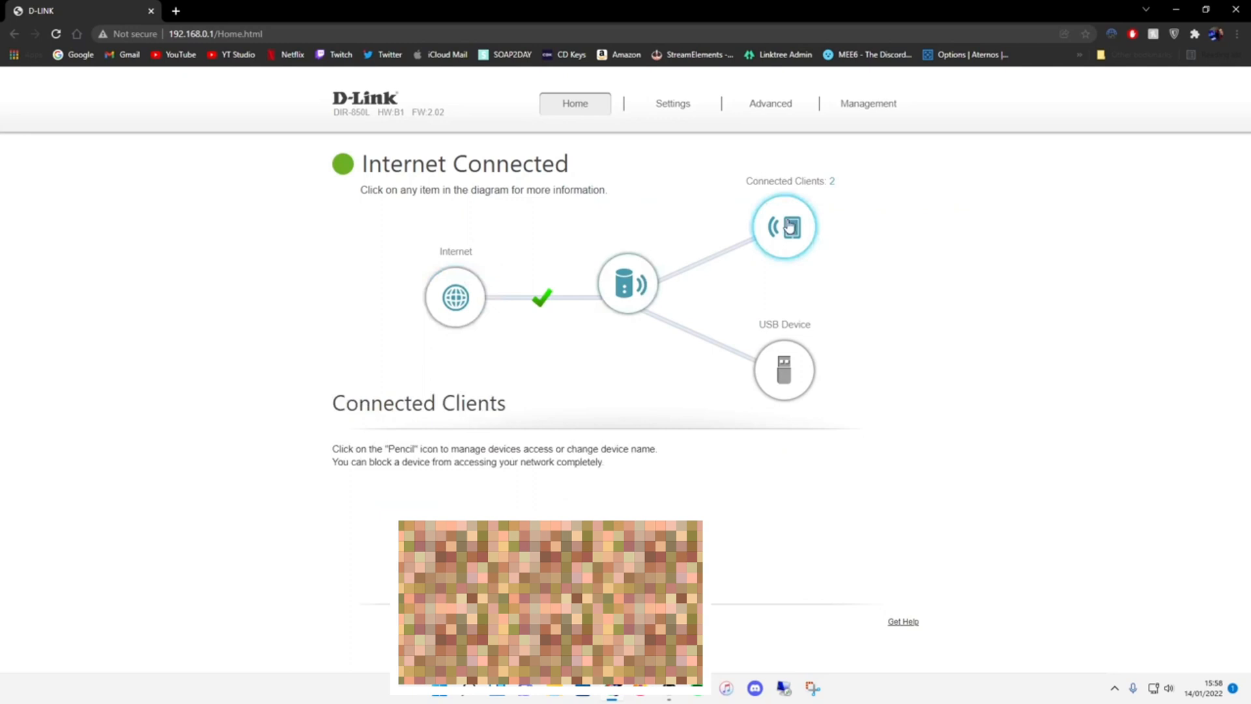
pyautogui.click(783, 227)
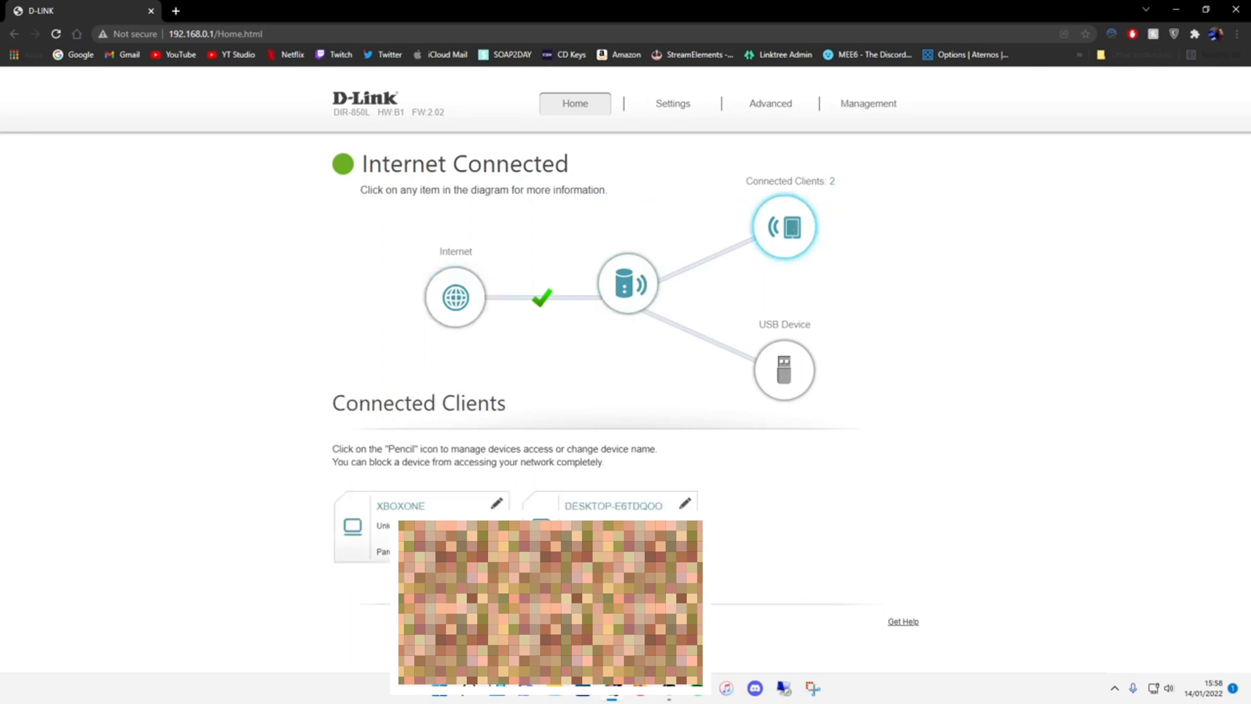
pyautogui.click(628, 282)
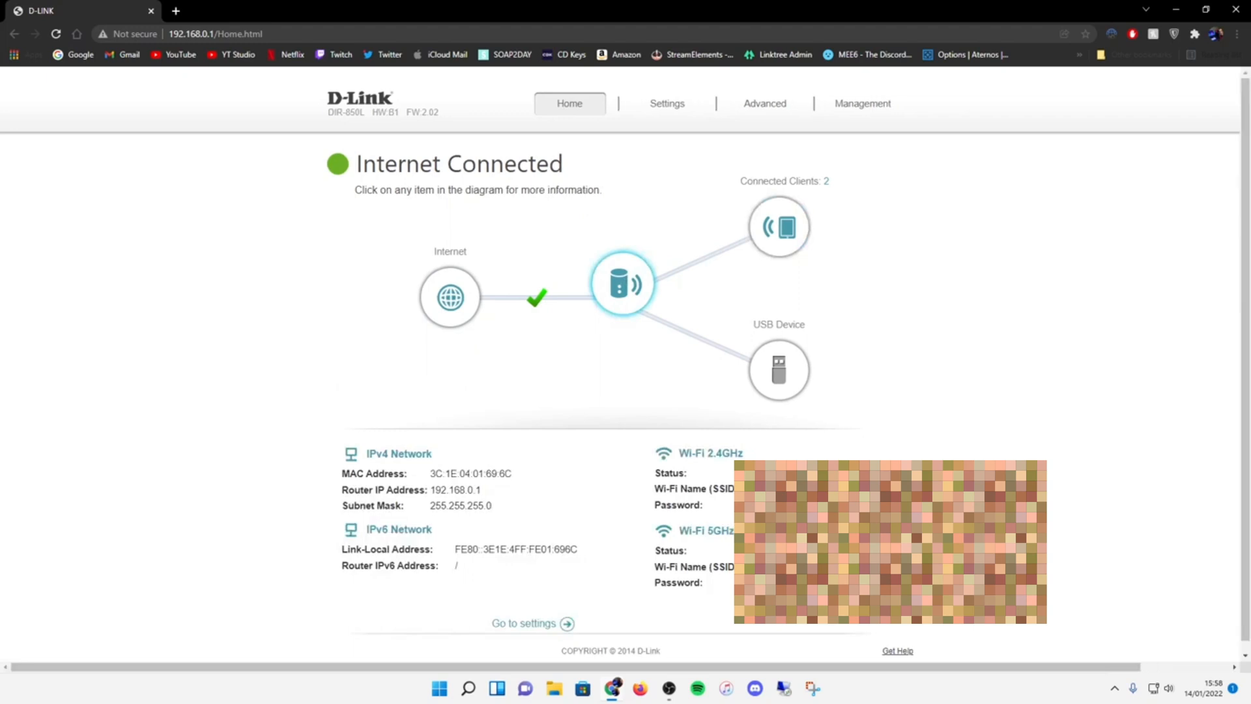
pyautogui.click(674, 103)
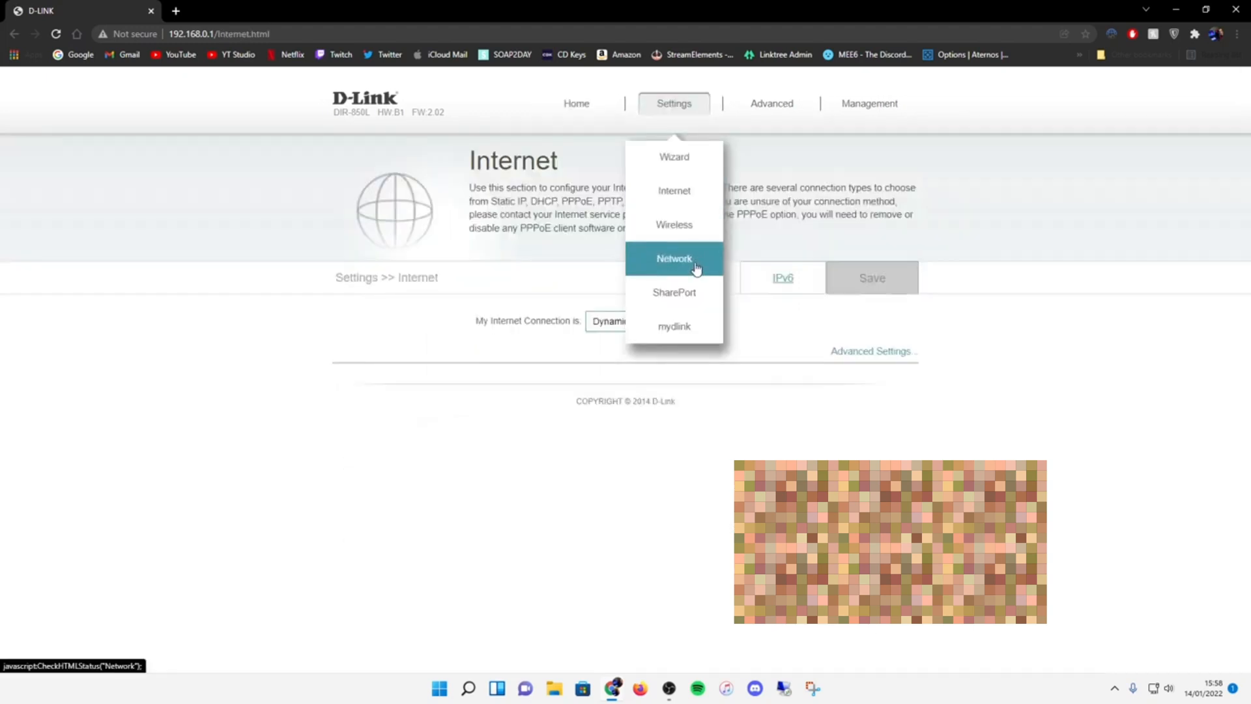
pyautogui.click(673, 292)
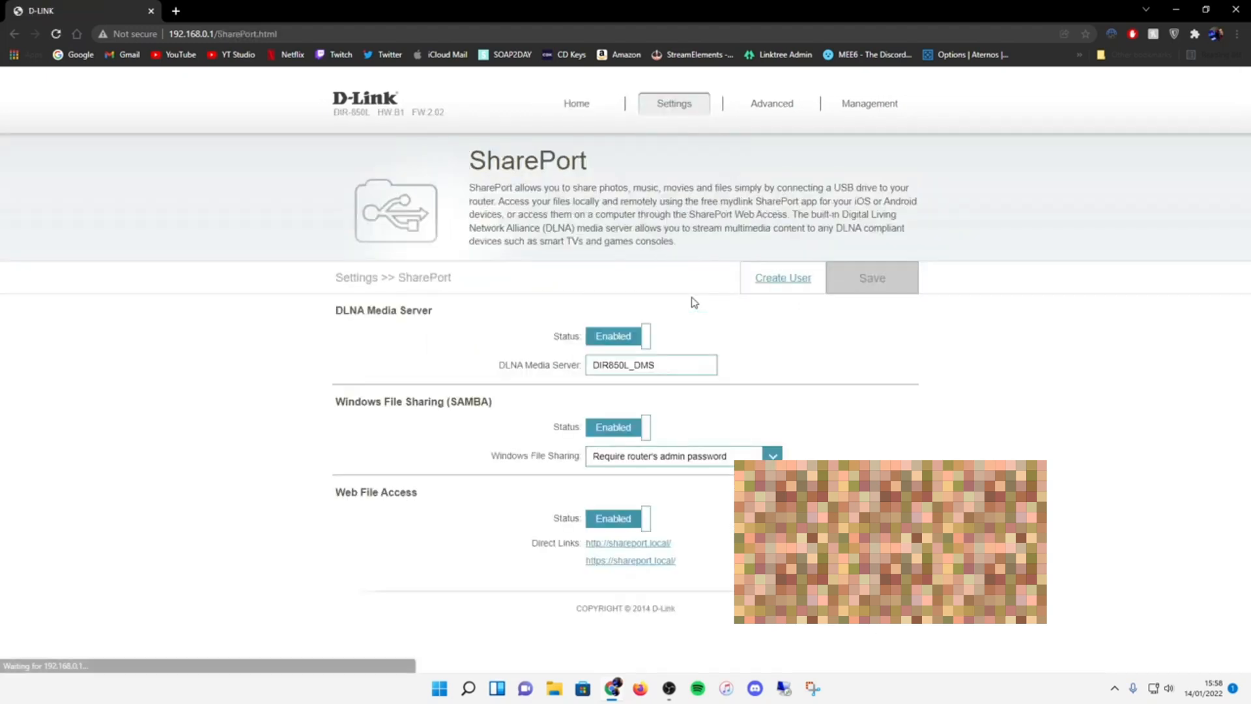
pyautogui.tripleClick(650, 364)
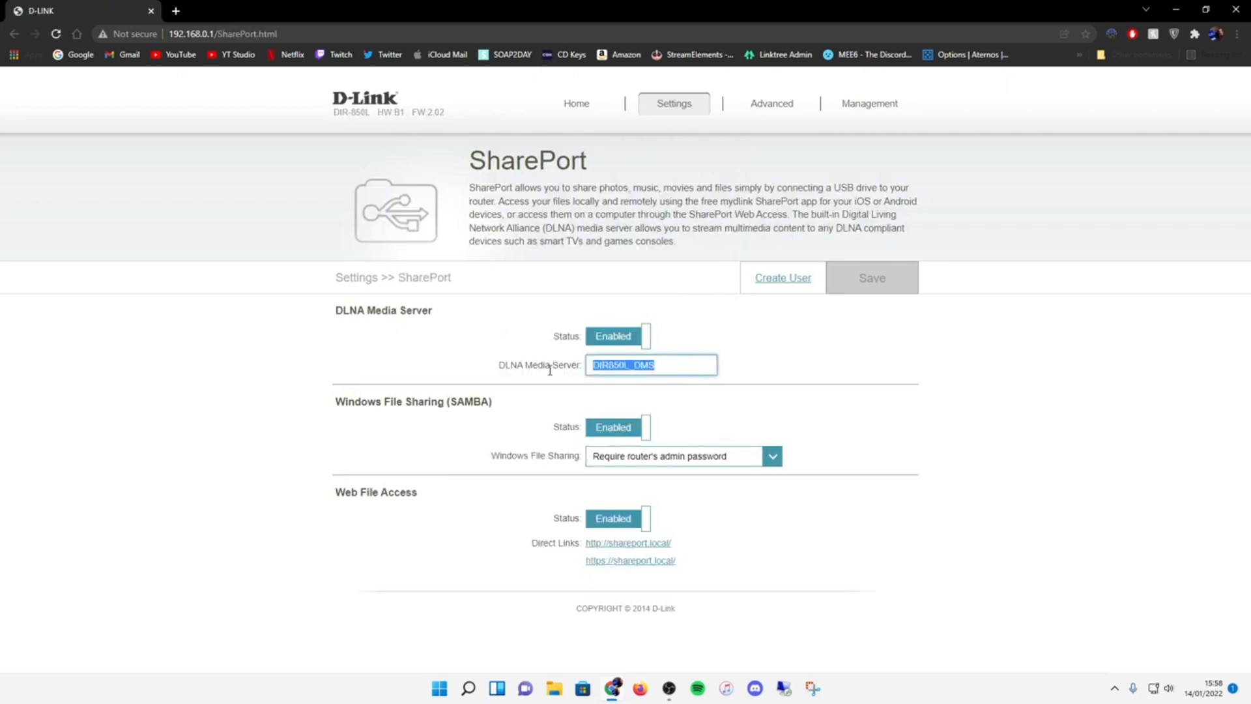
pyautogui.click(770, 456)
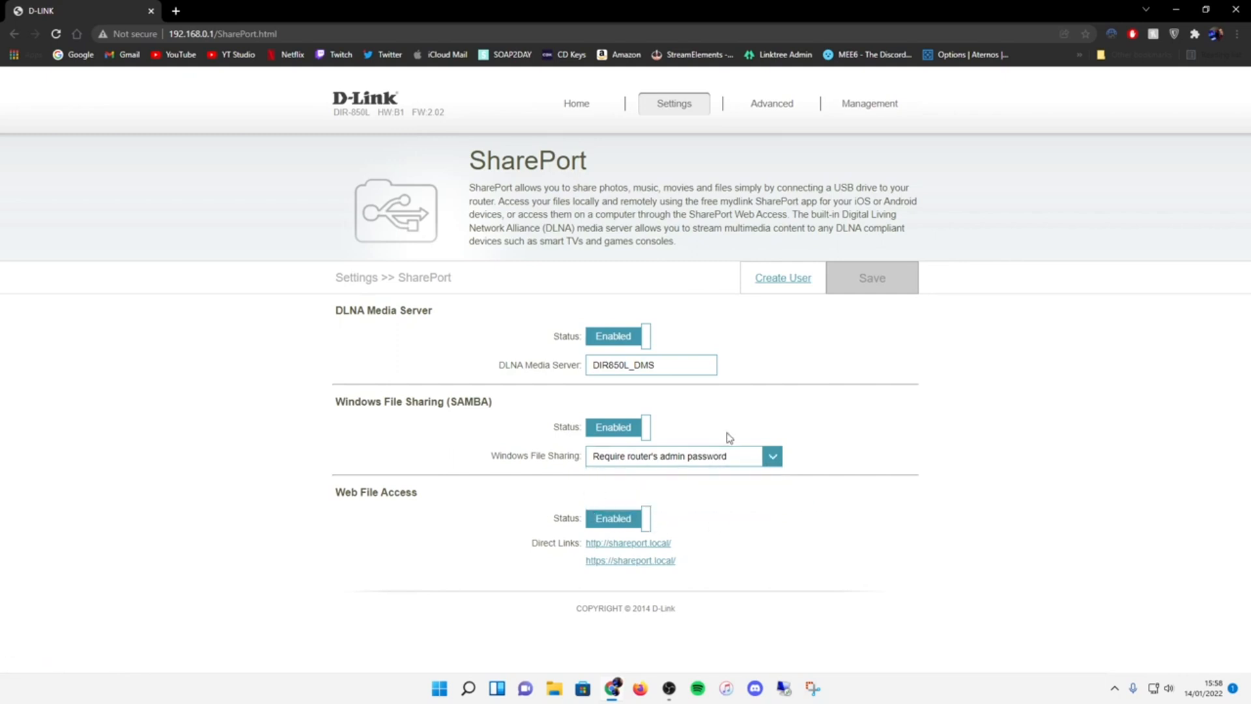
# - Review the Website Filter rules under Advanced, then return to the basic Settings menu
pyautogui.click(628, 542)
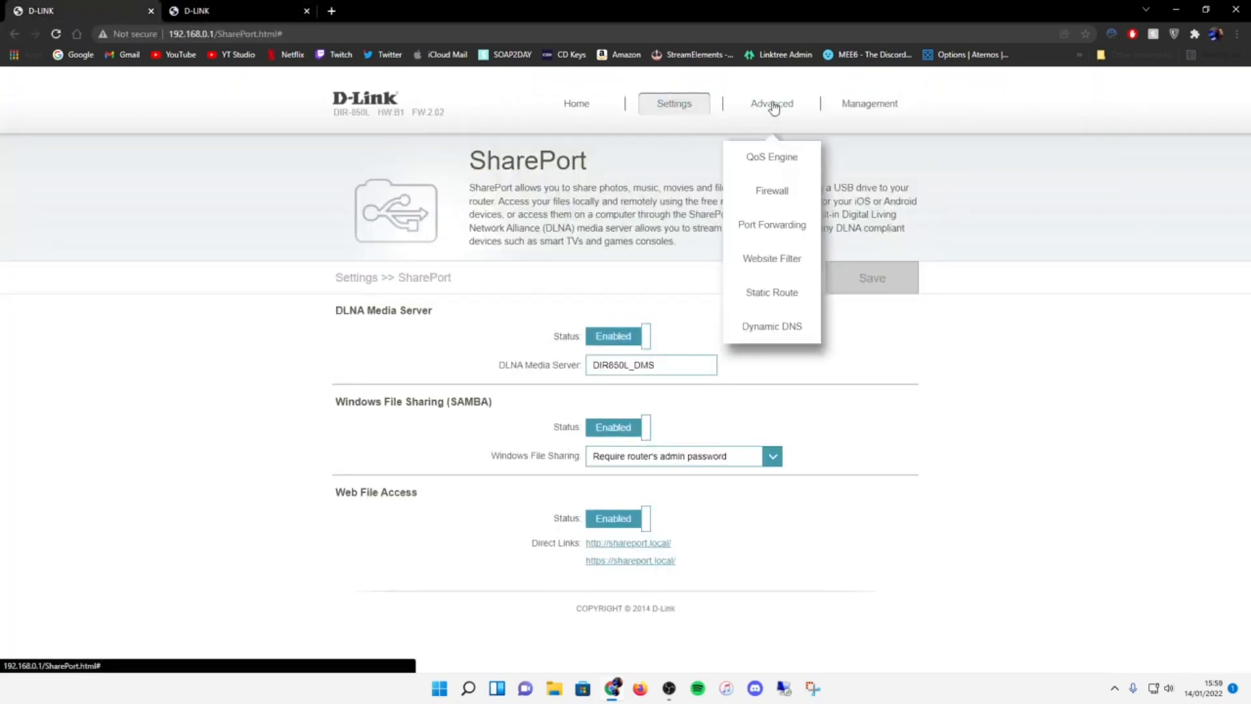
pyautogui.moveTo(770, 224)
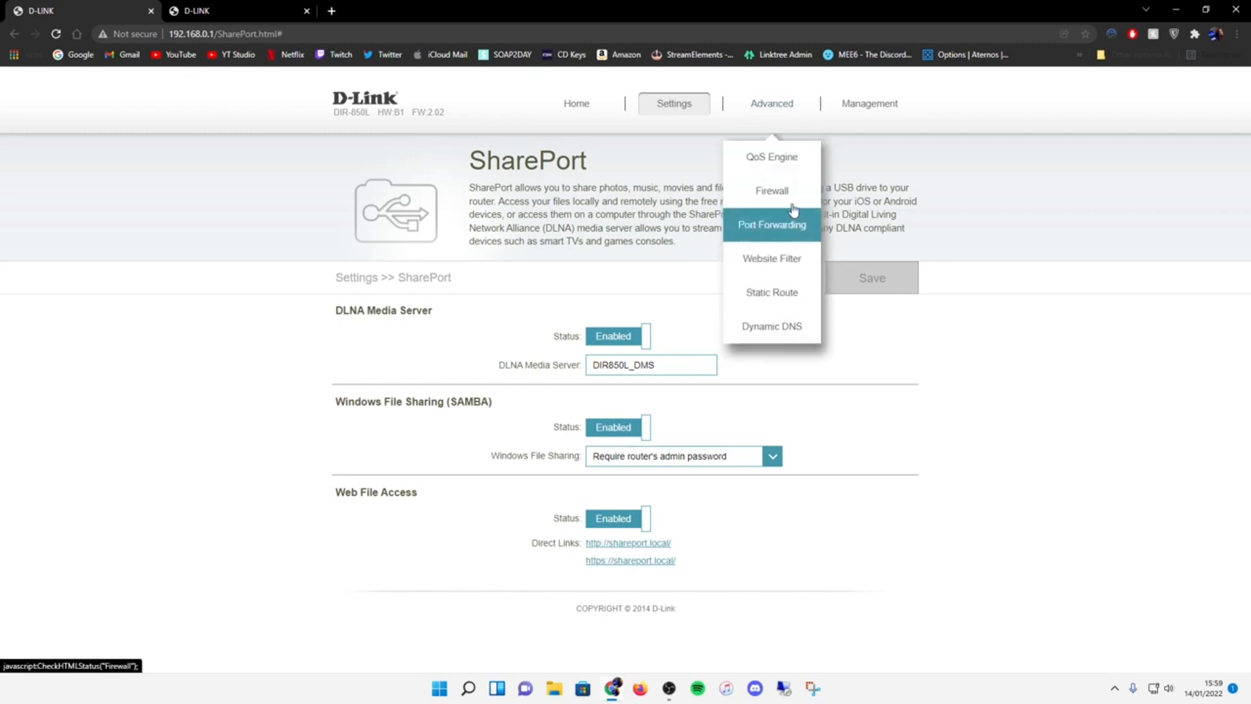
pyautogui.click(771, 258)
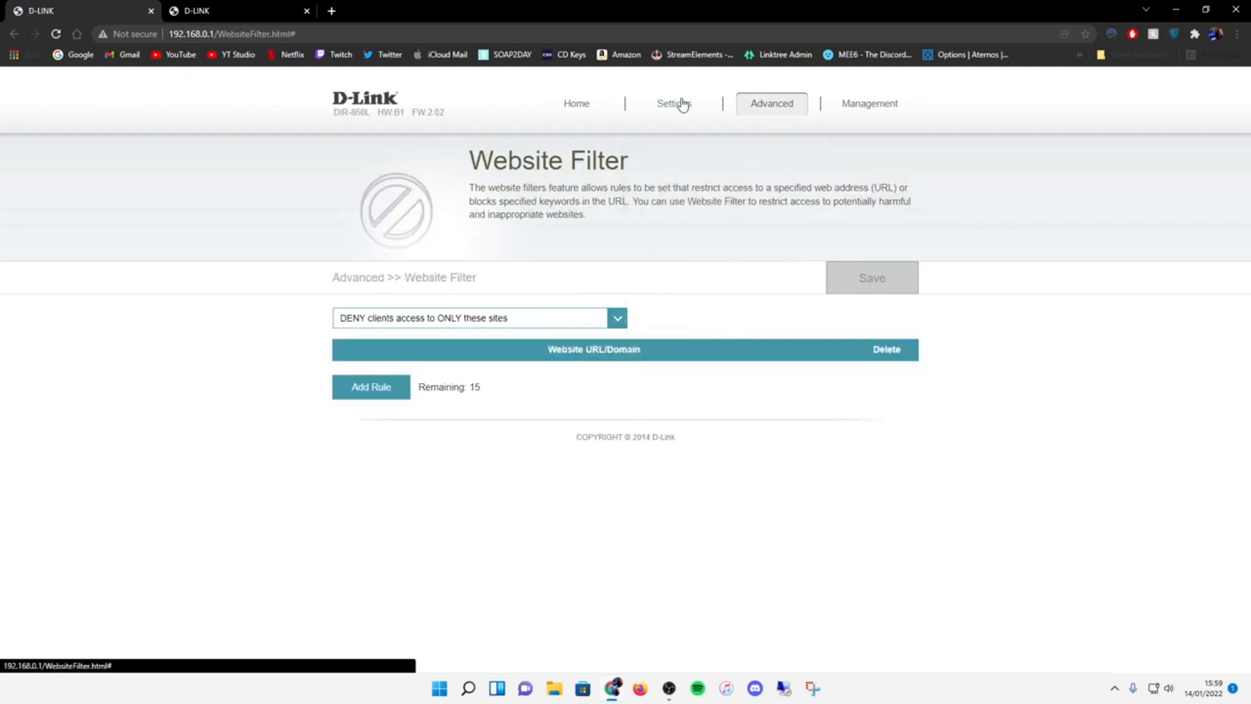
pyautogui.click(574, 103)
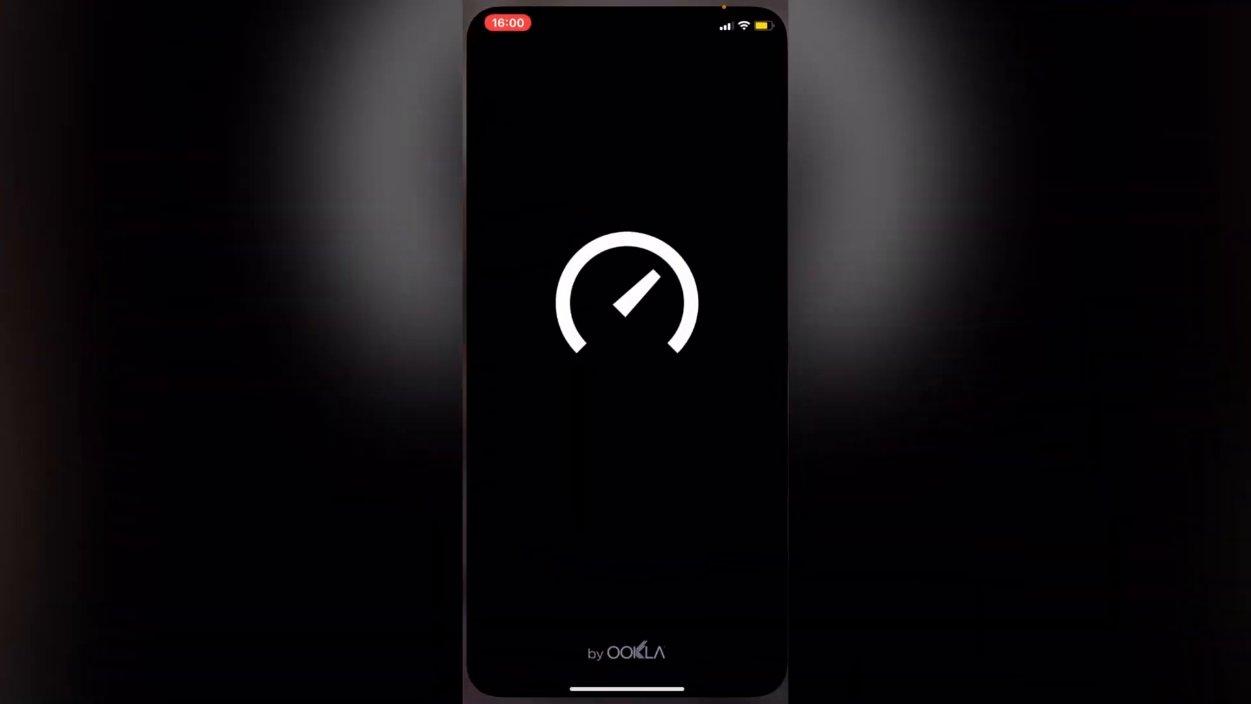
# - Start a Speedtest run on the iPhone over the router's Wi-Fi
pyautogui.click(625, 298)
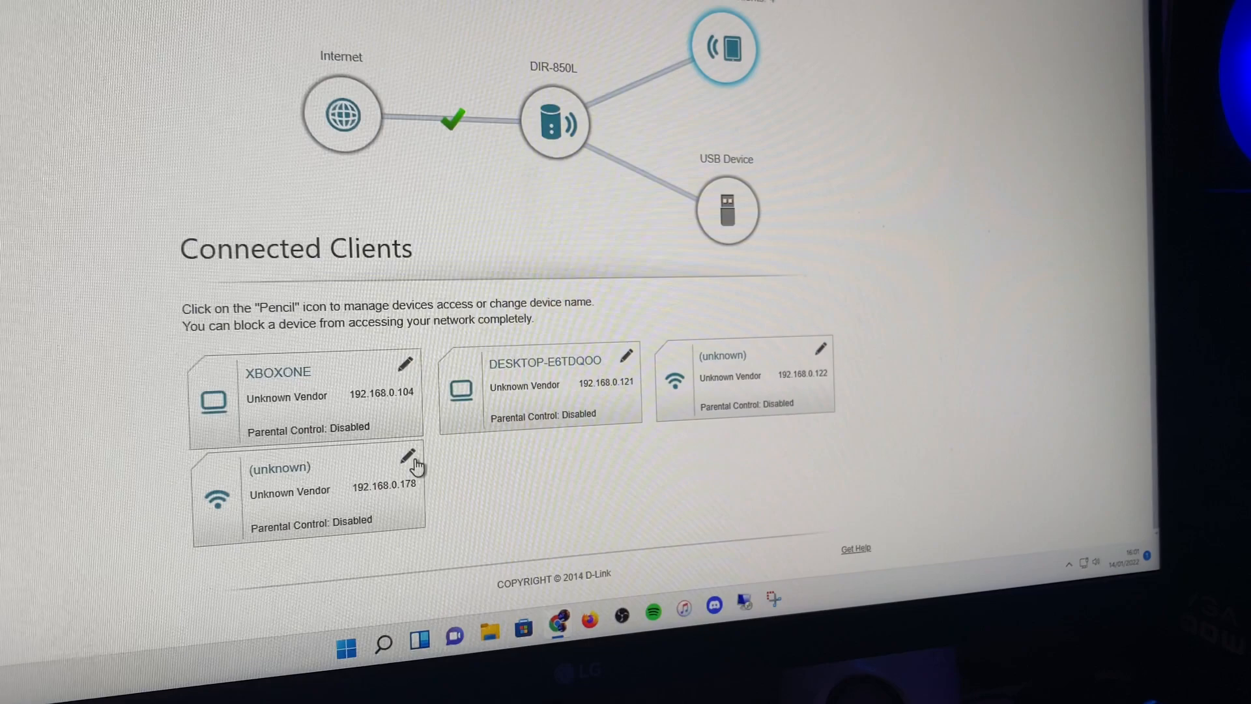
# - Show the connected clients list with IPs, including the unknown client at 192.168.0.178
pyautogui.click(820, 346)
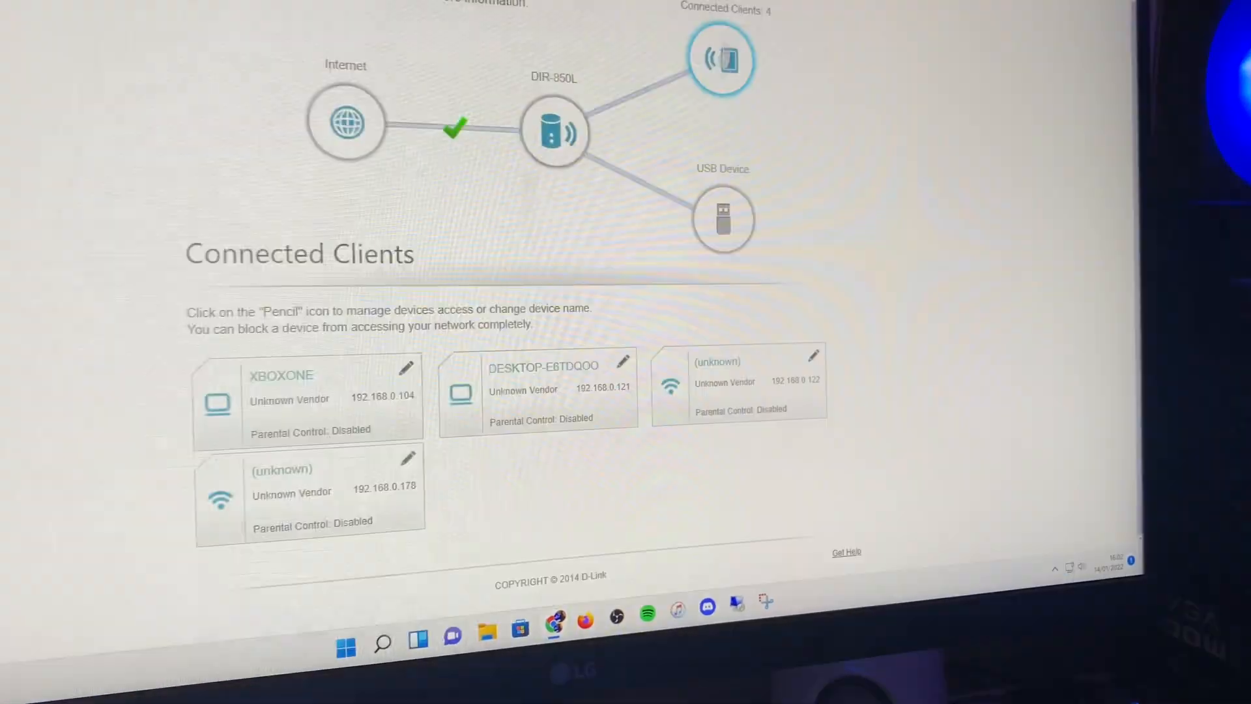
pyautogui.click(408, 458)
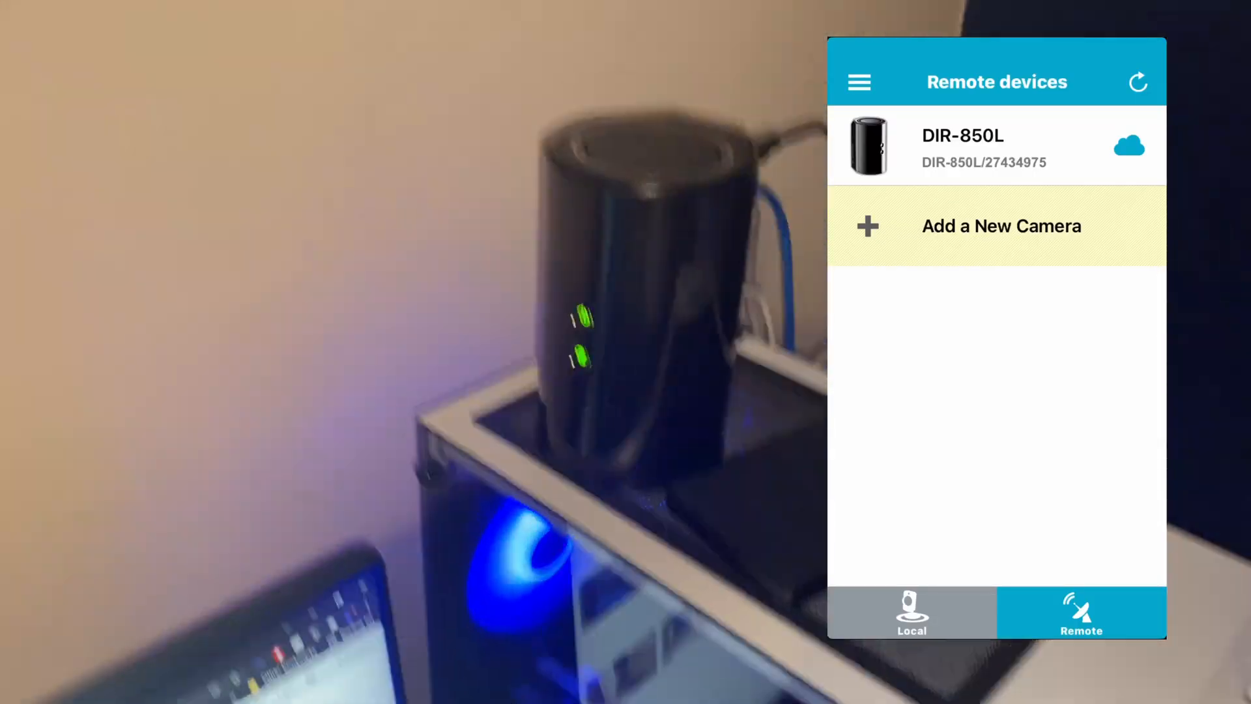
# - View the DIR-850L's connection list and status in mydlink Lite, then browse toward Films & Tv
pyautogui.click(962, 147)
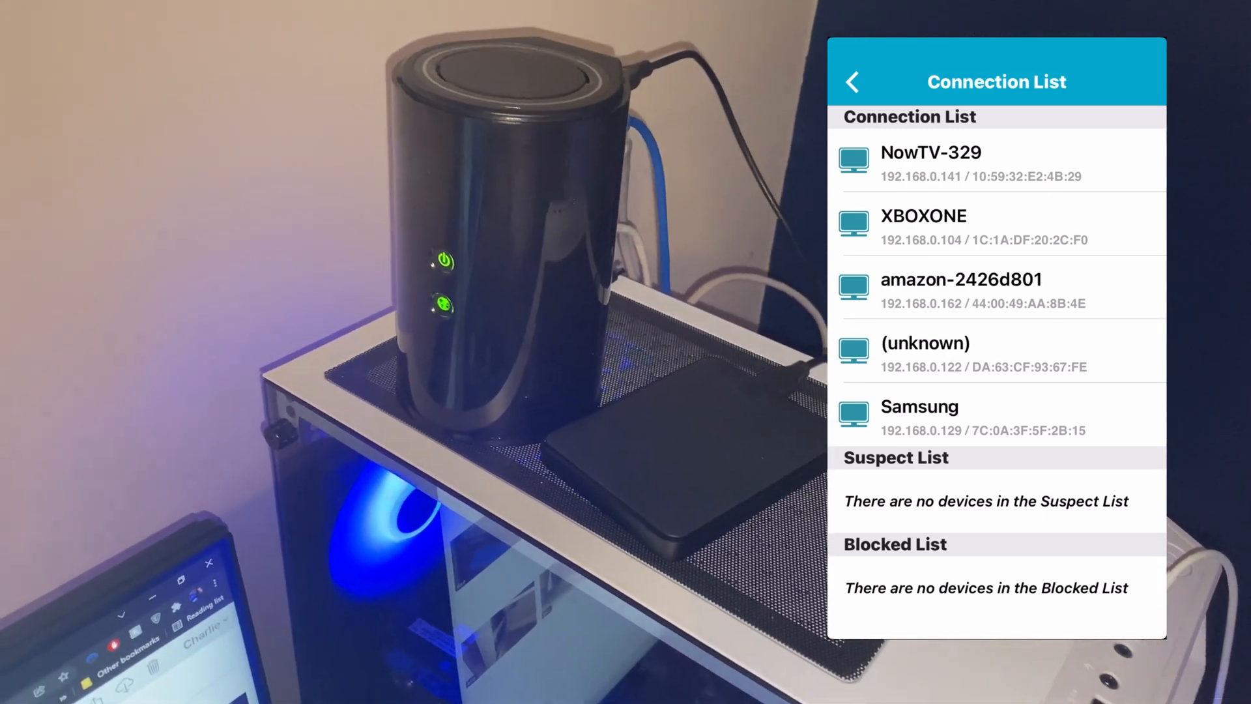
pyautogui.click(851, 81)
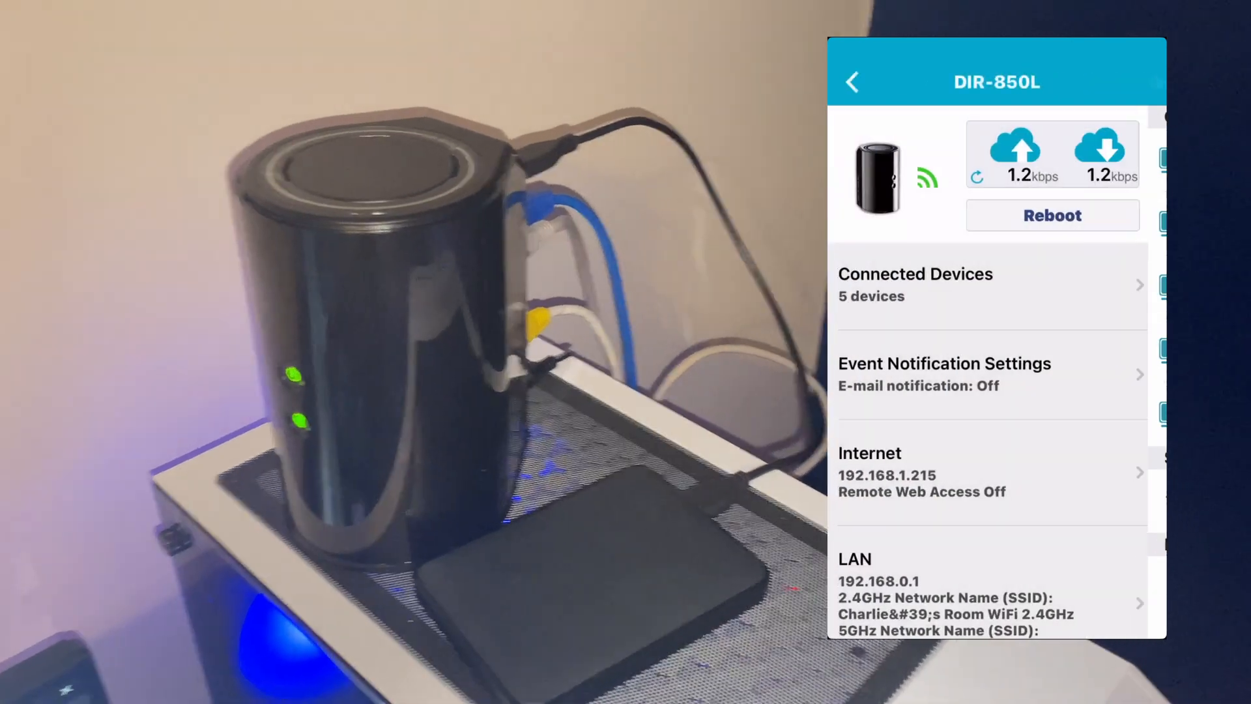
pyautogui.scroll(-3)
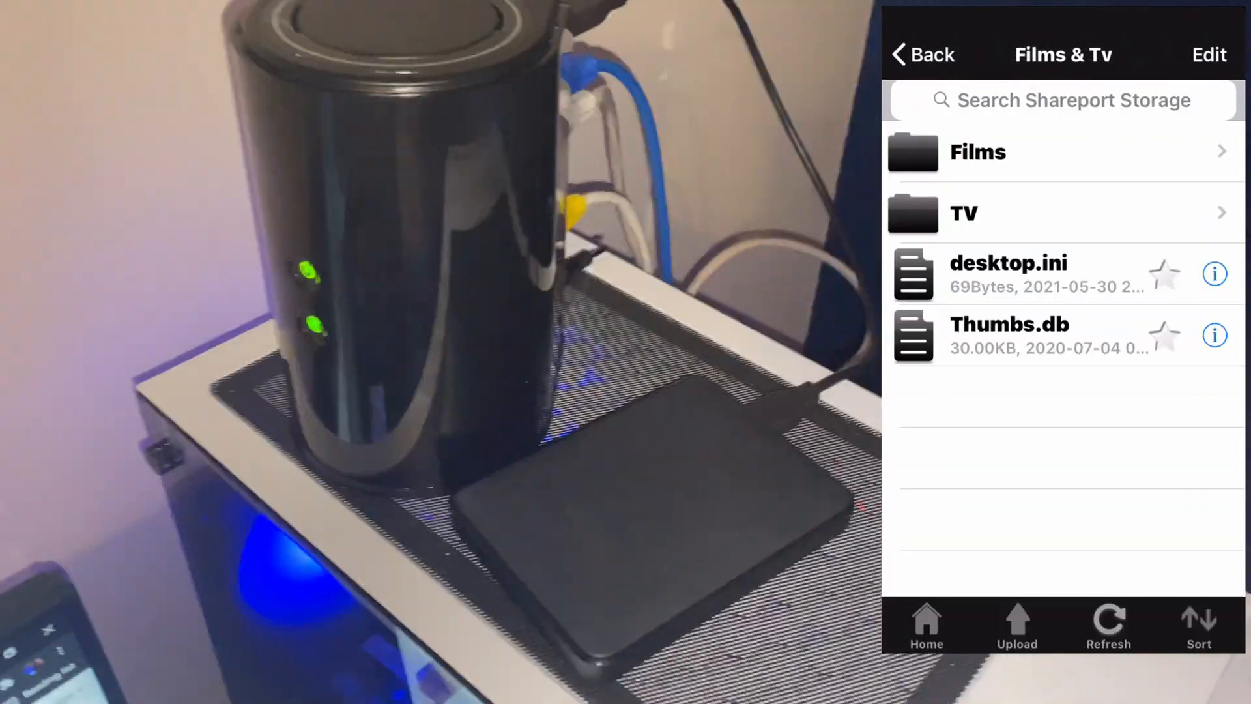
# - Play Films > Grown Ups (2010) from the USB drive and scrub near the end of the film
pyautogui.click(978, 151)
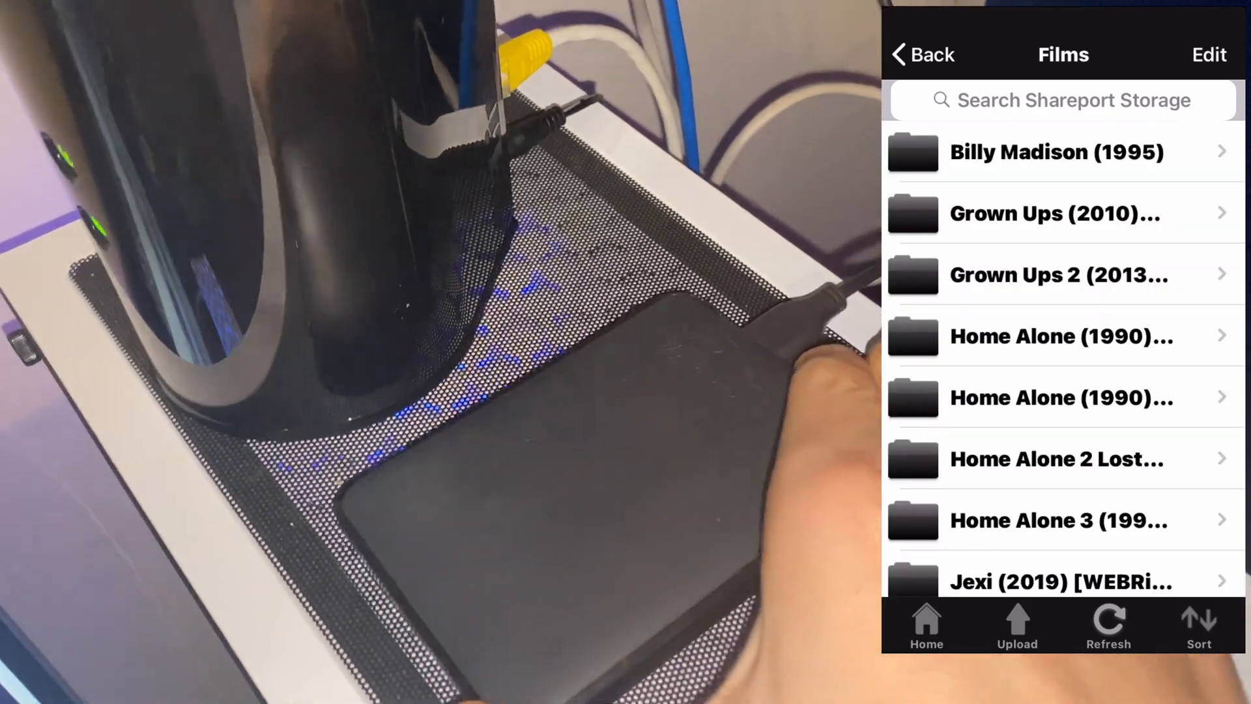
pyautogui.click(1053, 212)
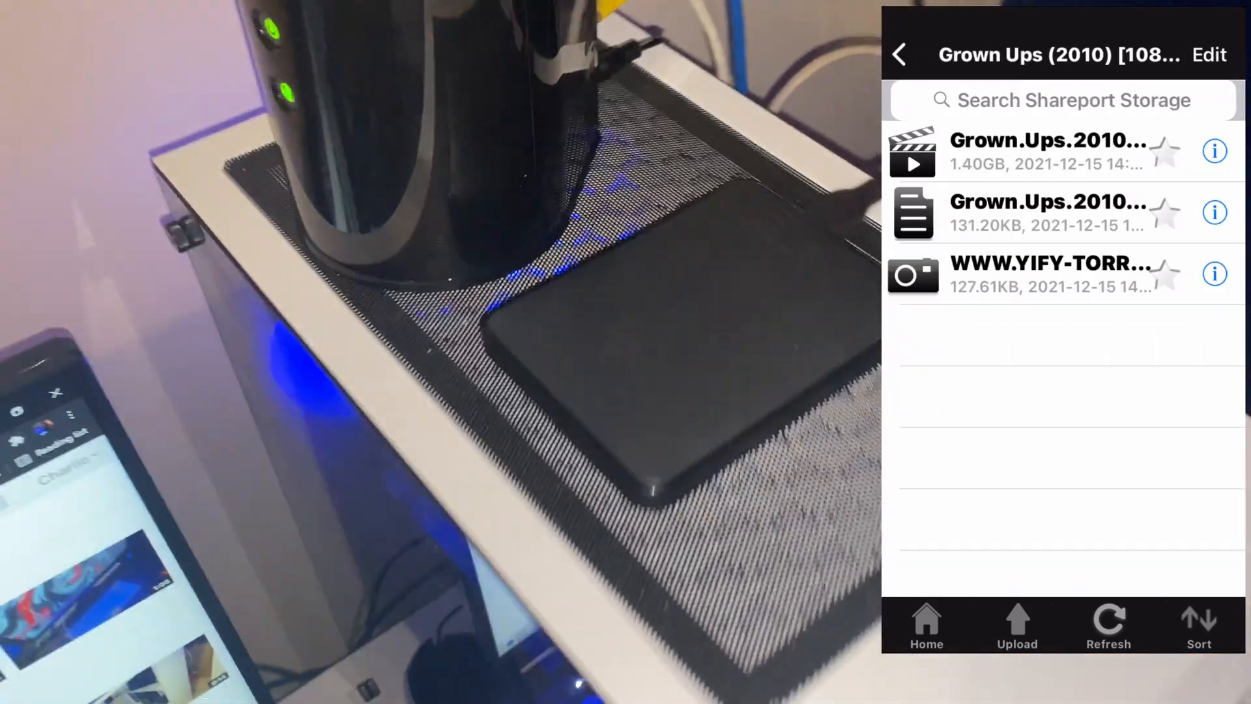
pyautogui.click(1047, 152)
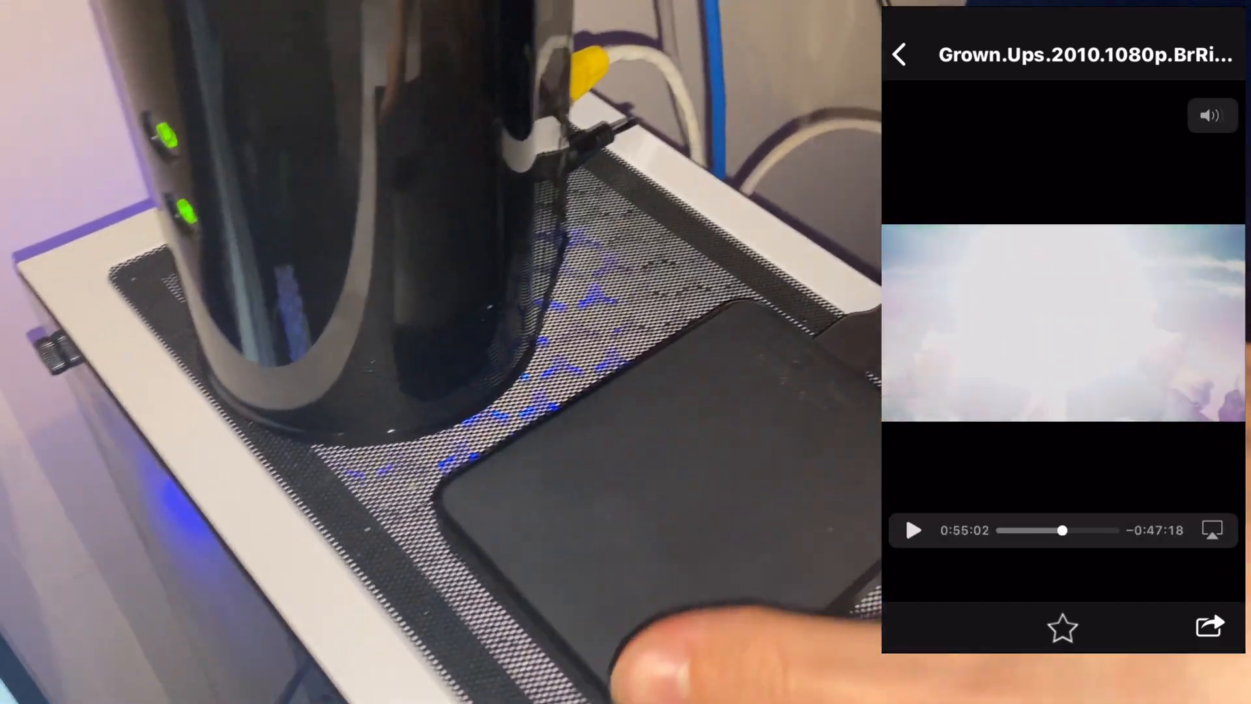
pyautogui.click(913, 530)
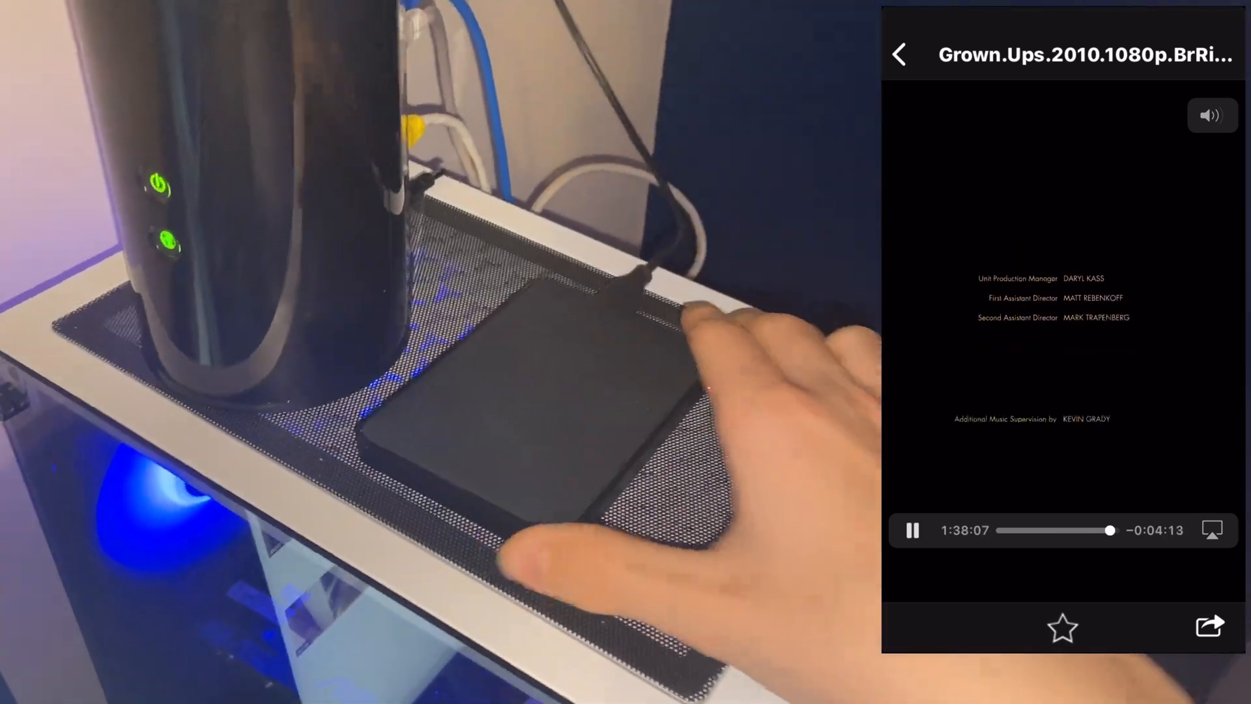
pyautogui.click(899, 55)
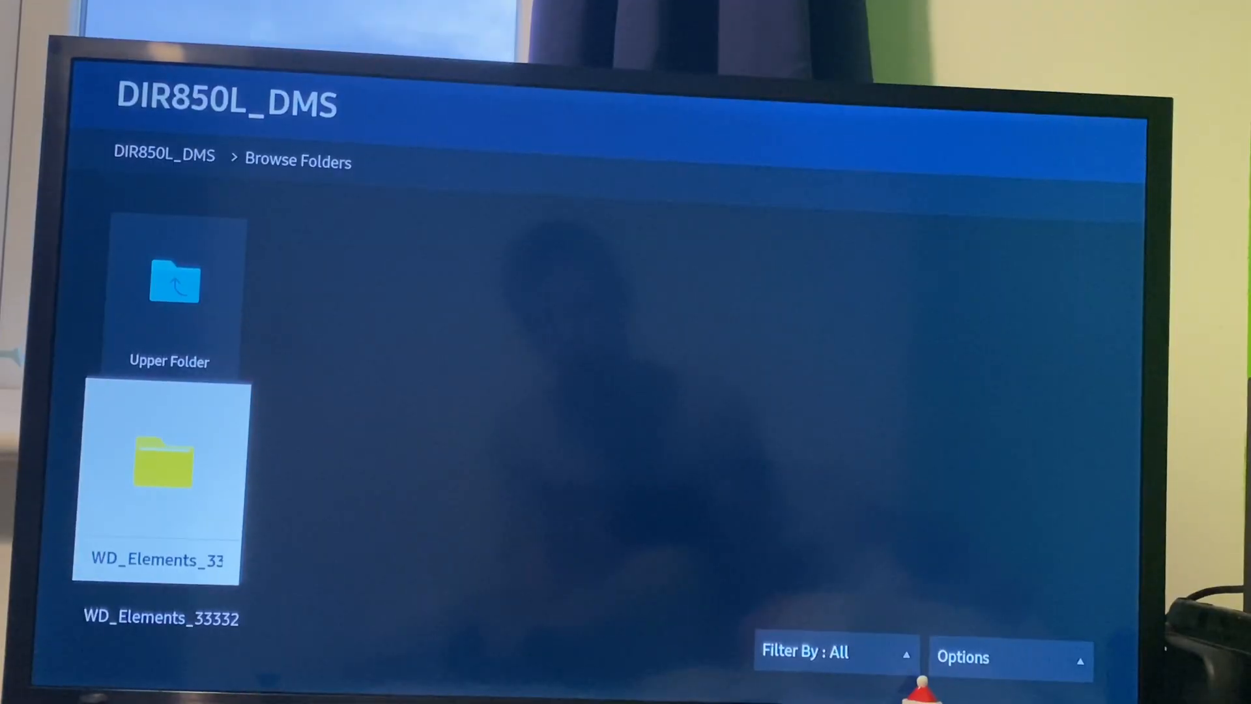
# - Browse WD_Elements_33332 > Films & Tv > Films on the TV and scroll through the movie folders
pyautogui.click(156, 466)
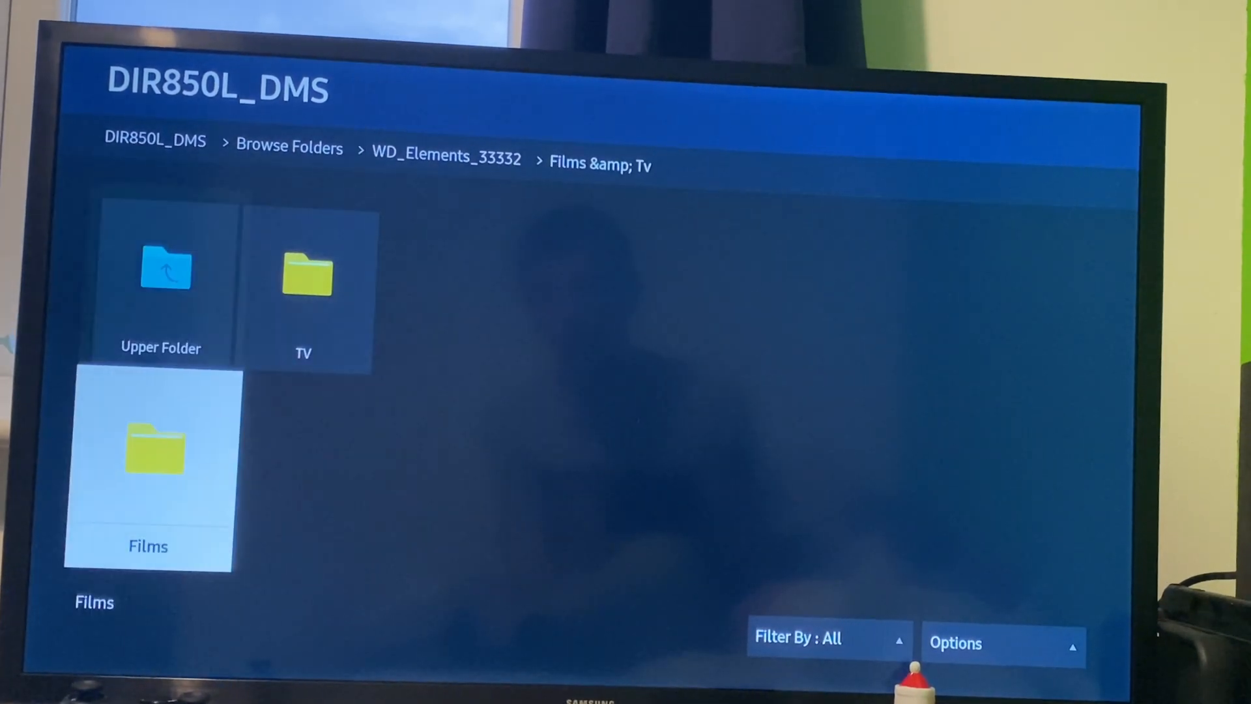
pyautogui.click(148, 470)
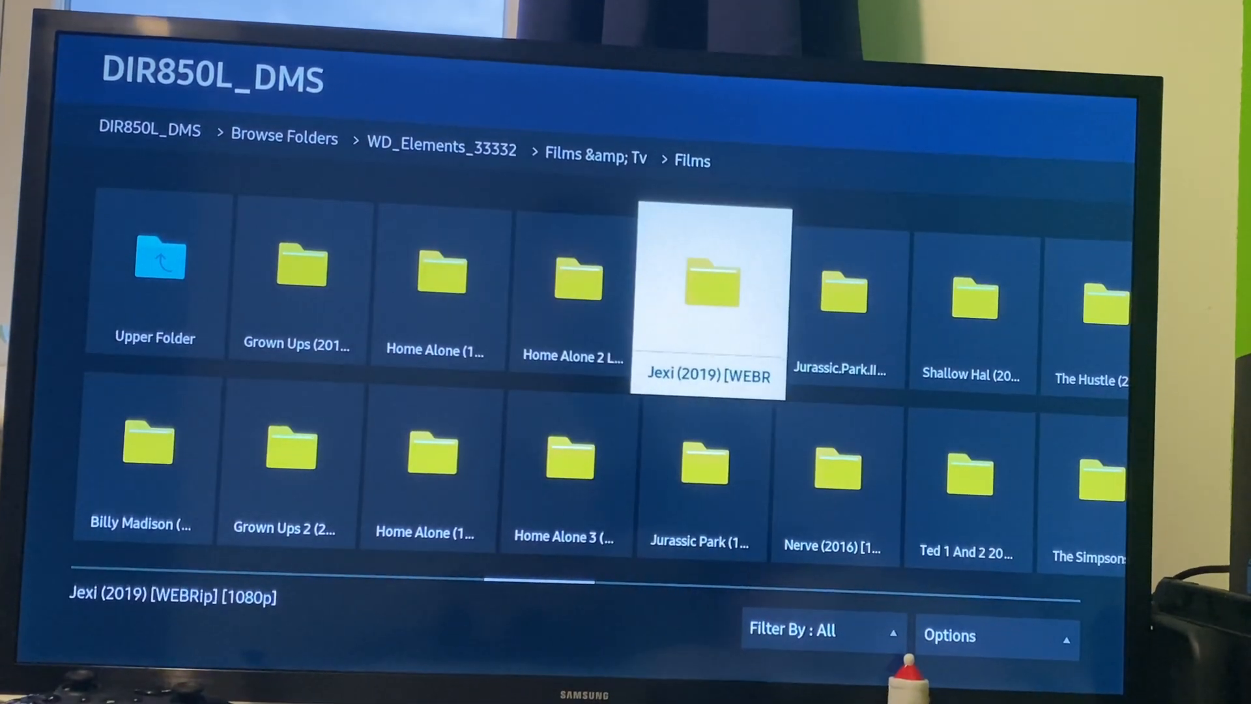
pyautogui.hscroll(3)
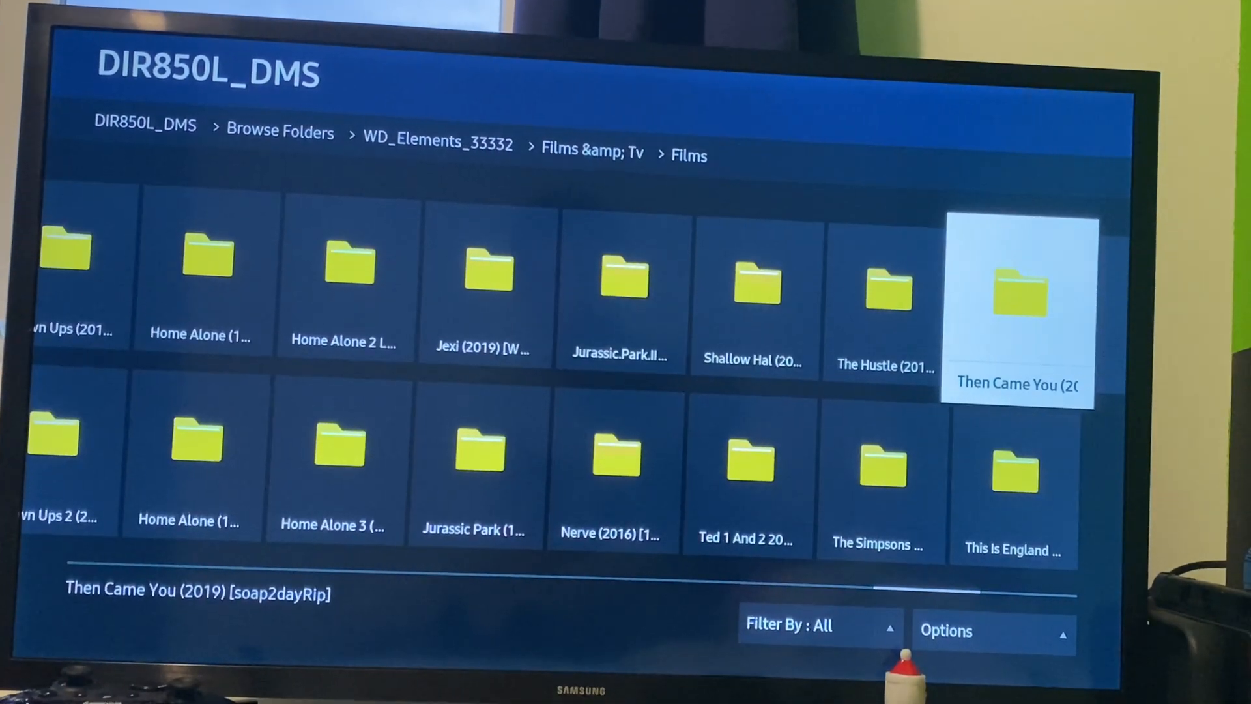